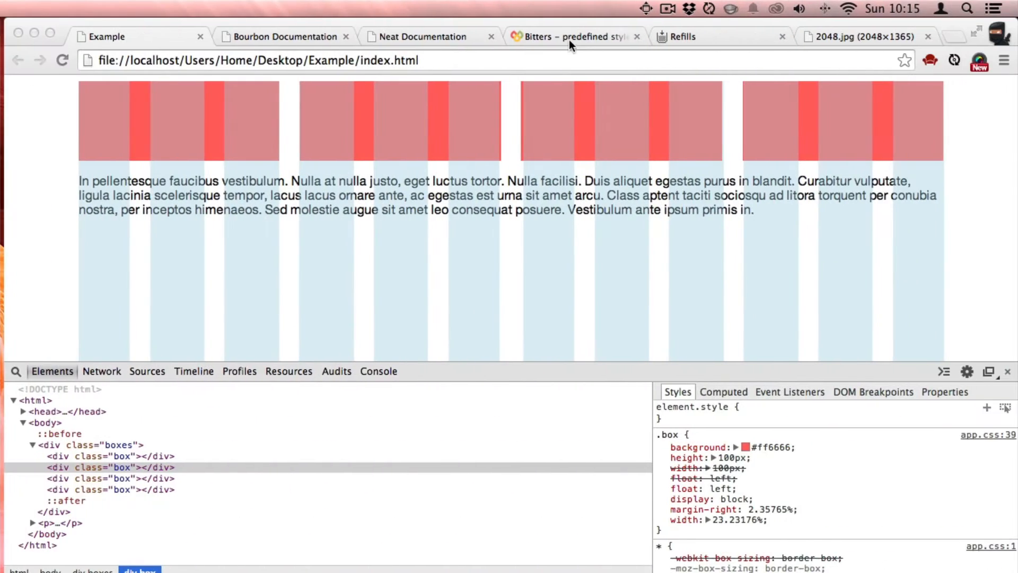
Step: Review the Bitters site's demo of headings, forms, tables and message styles
click(574, 37)
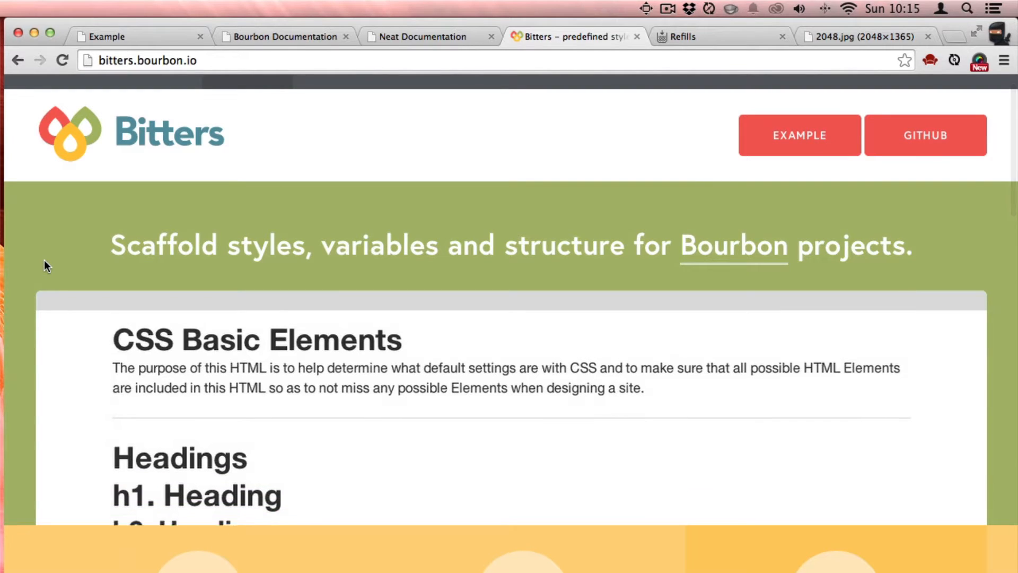
scroll(down, 3)
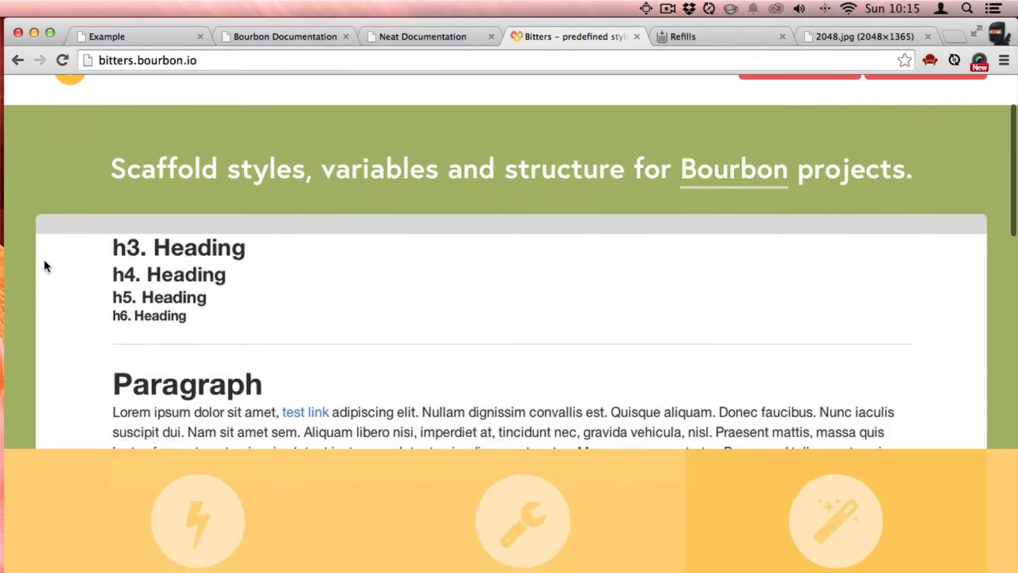
scroll(down, 3)
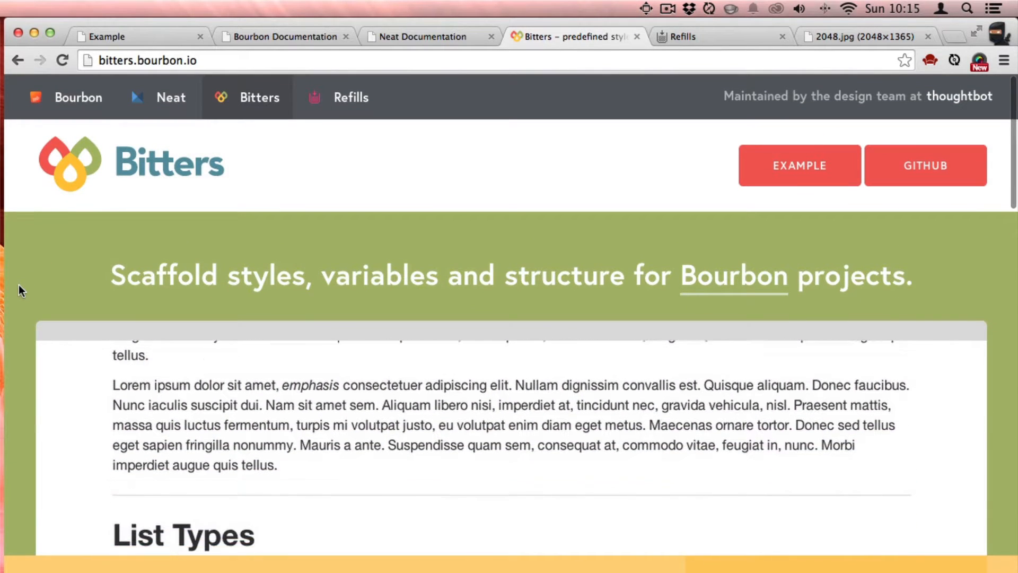
scroll(down, 3)
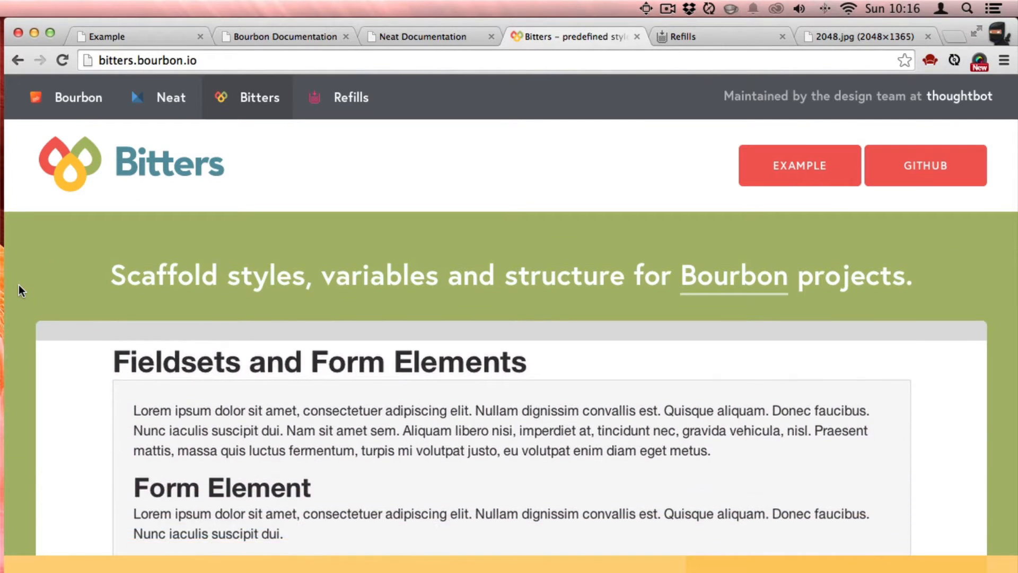
scroll(down, 3)
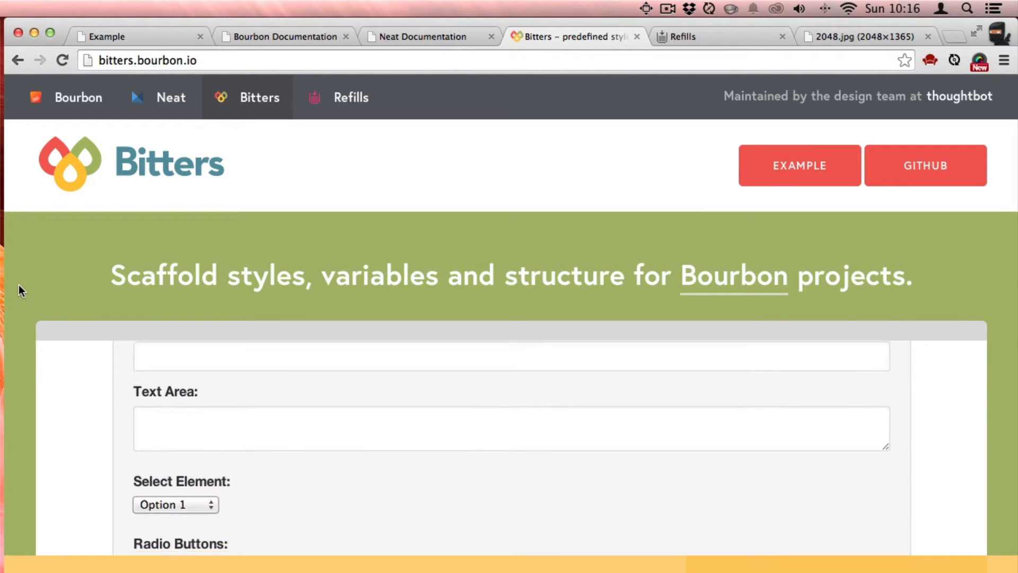
scroll(down, 3)
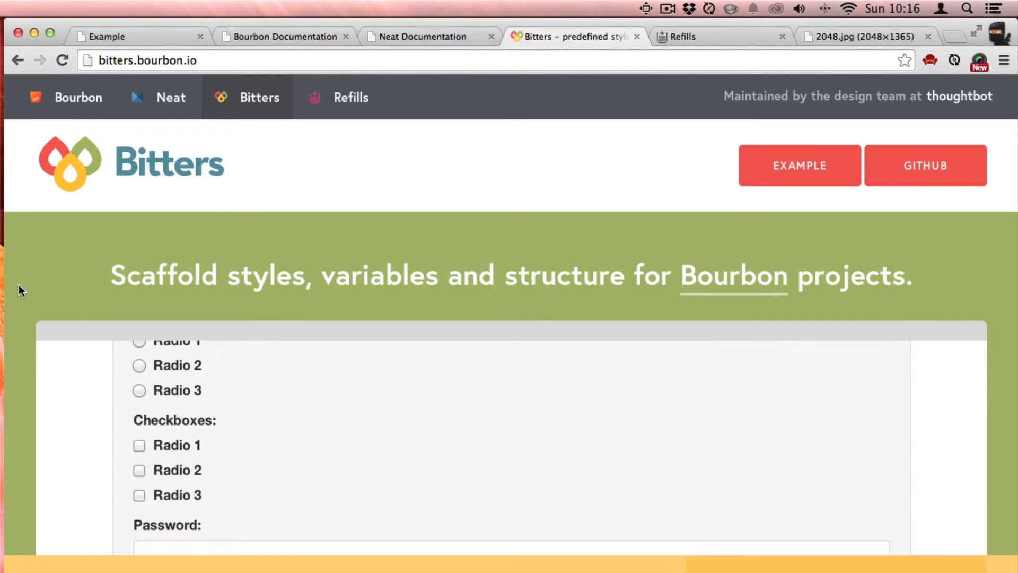
scroll(down, 3)
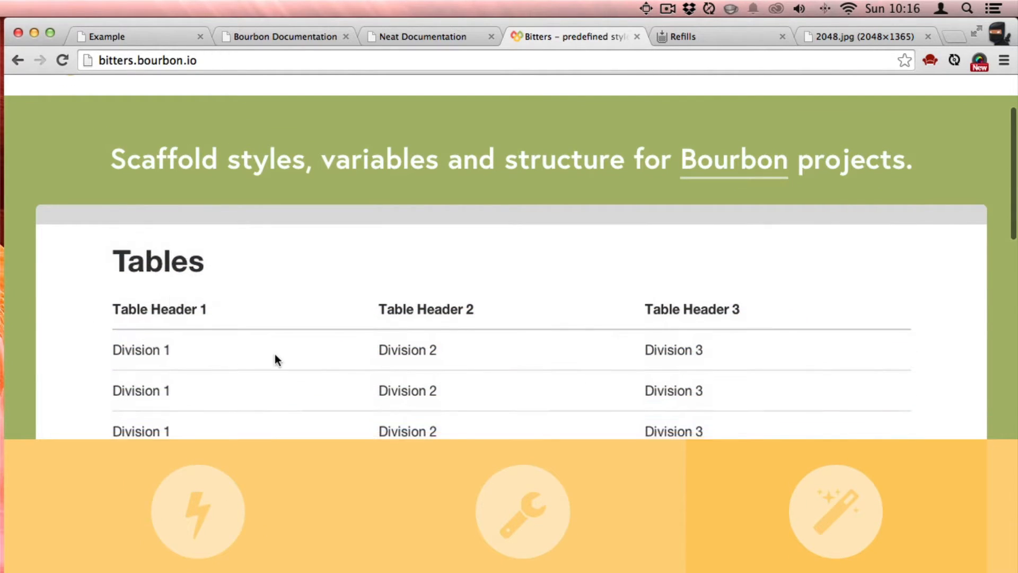
scroll(down, 3)
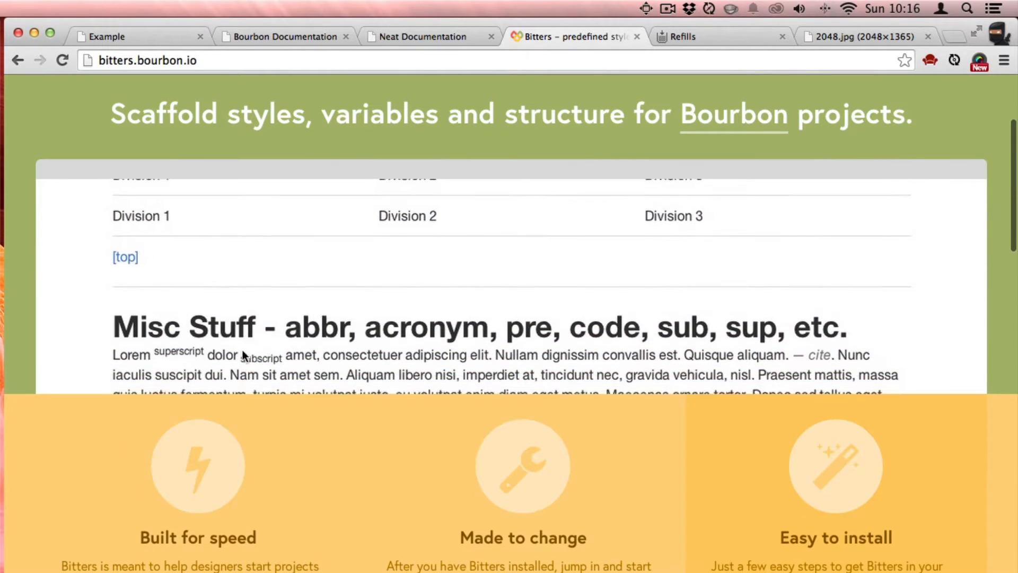
scroll(down, 3)
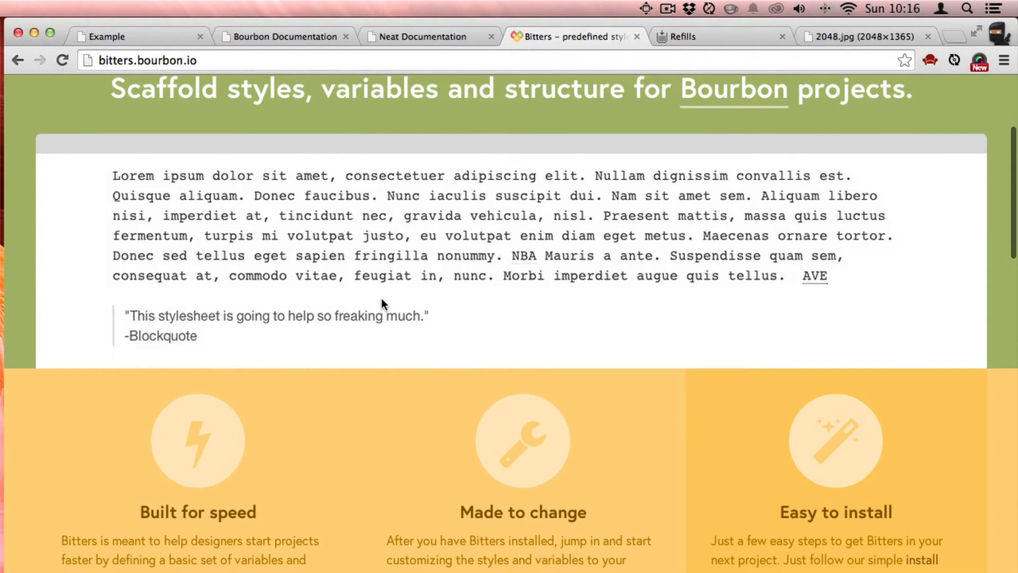
scroll(down, 3)
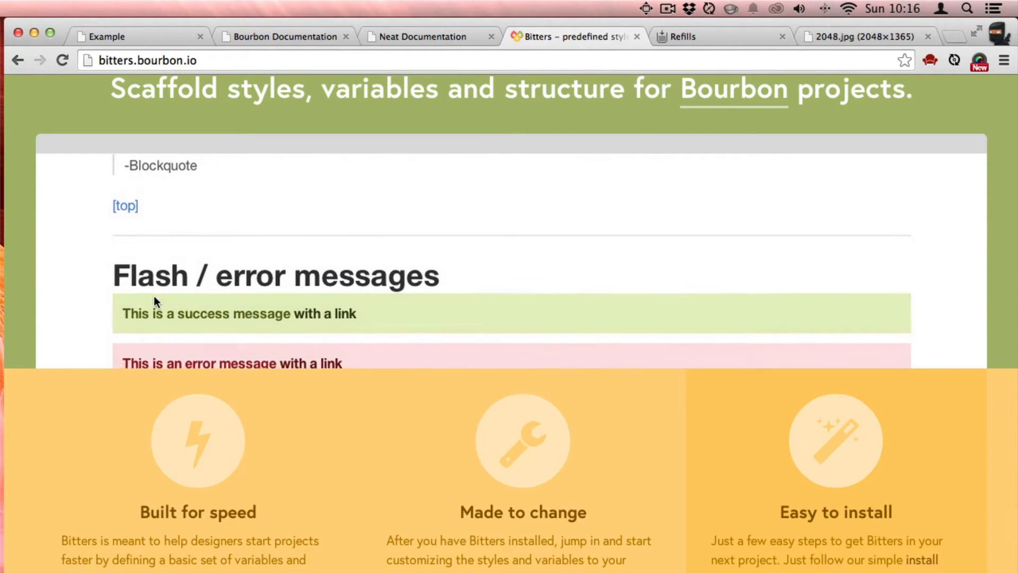
scroll(down, 3)
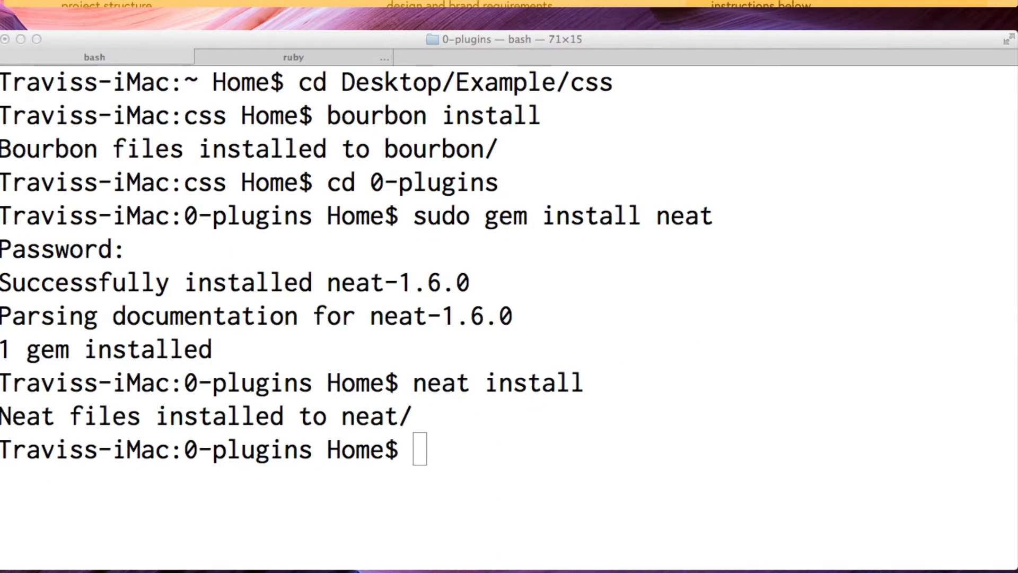
Step: Install the Bitters gem with 'sudo gem install bitters' in the 0-plugins directory
click(293, 57)
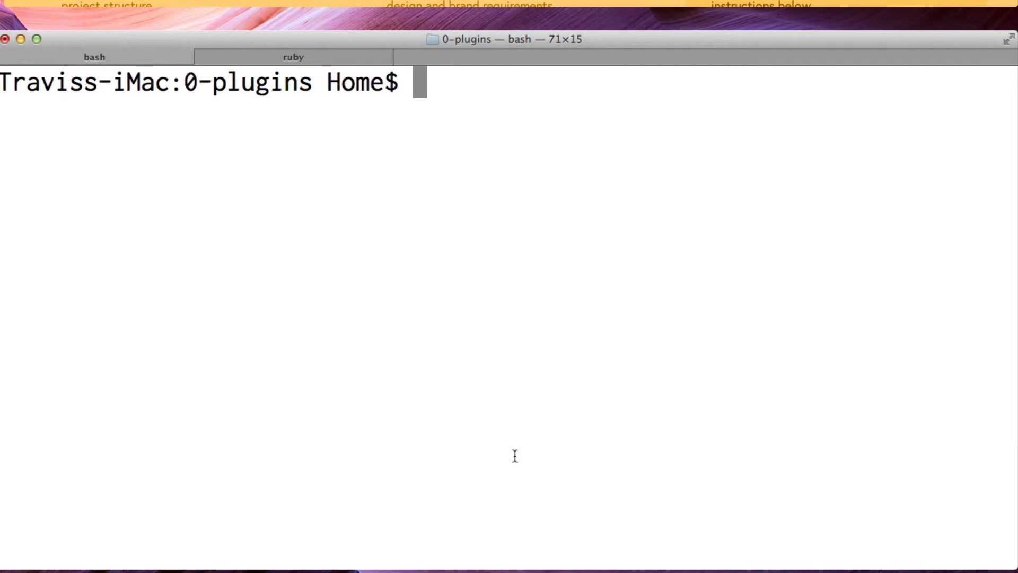
text(sudo gem)
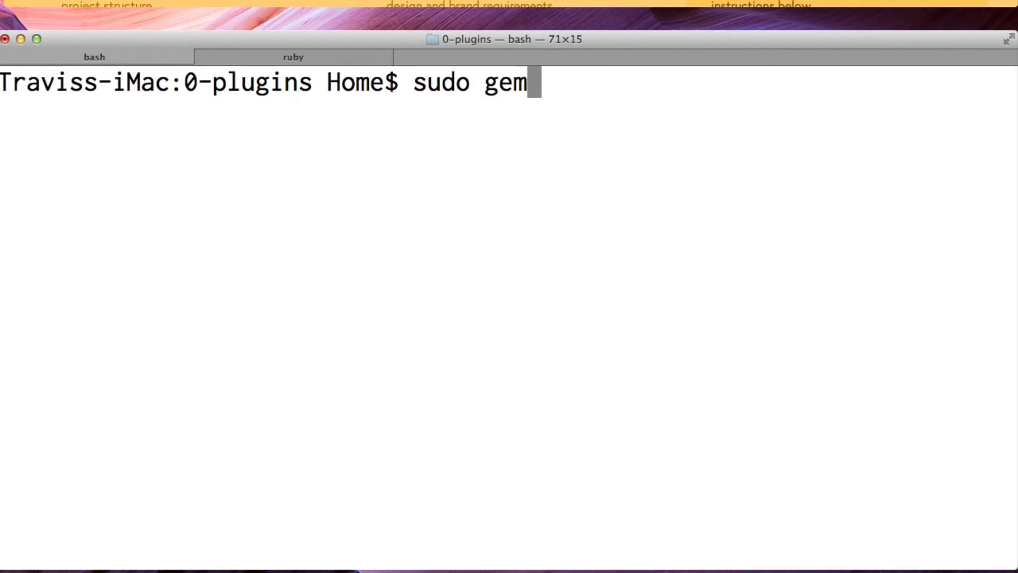
text(install)
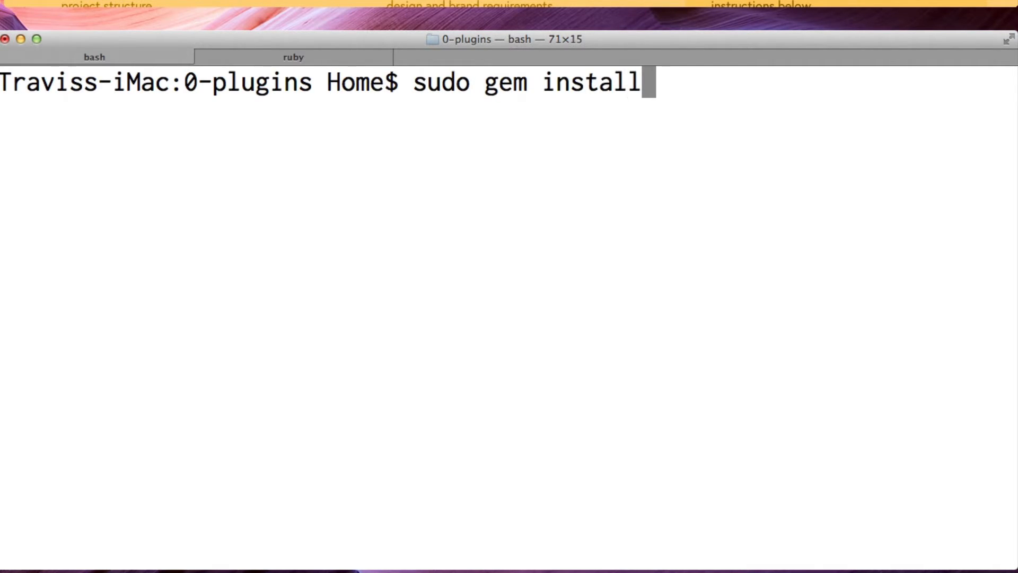
text(bitters)
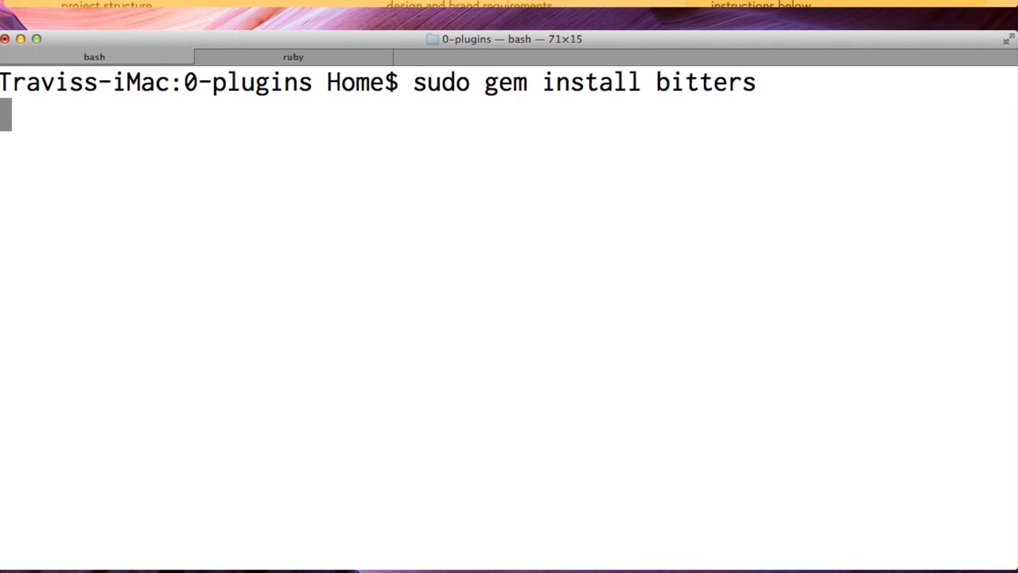
key(Return)
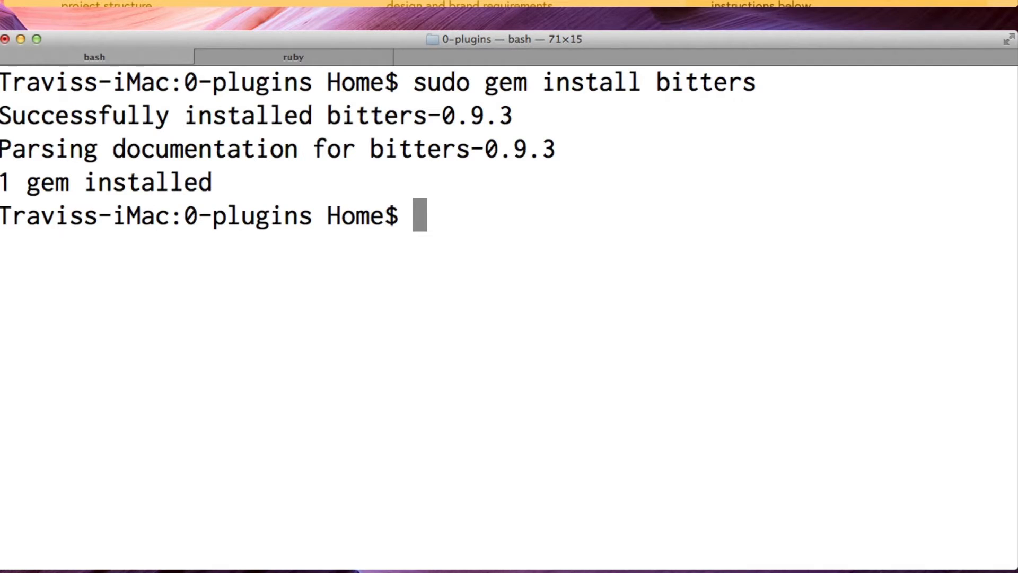
Step: Enter 'bitters install' at the prompt to add the Bitters files
text(bi)
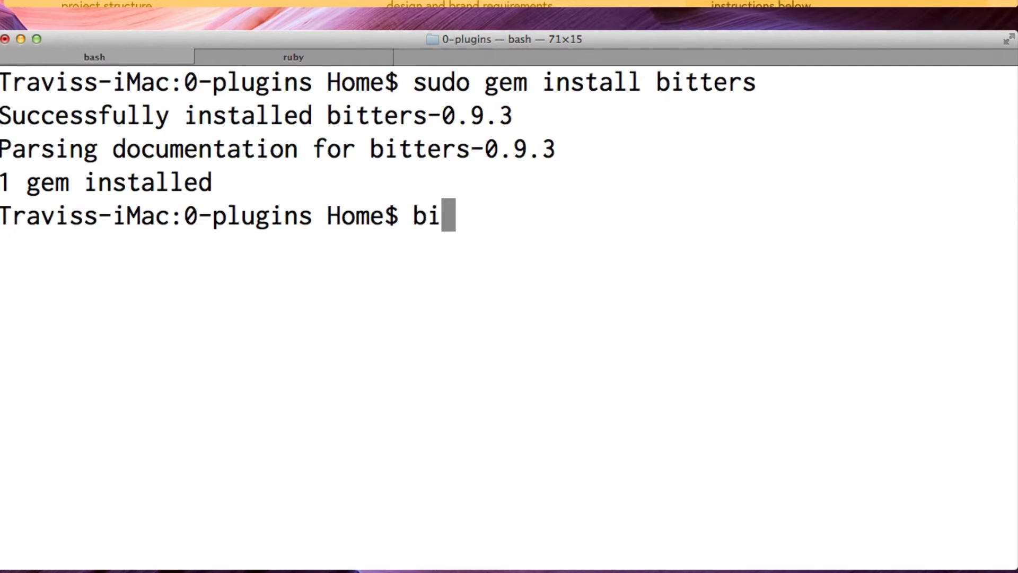
text(tters)
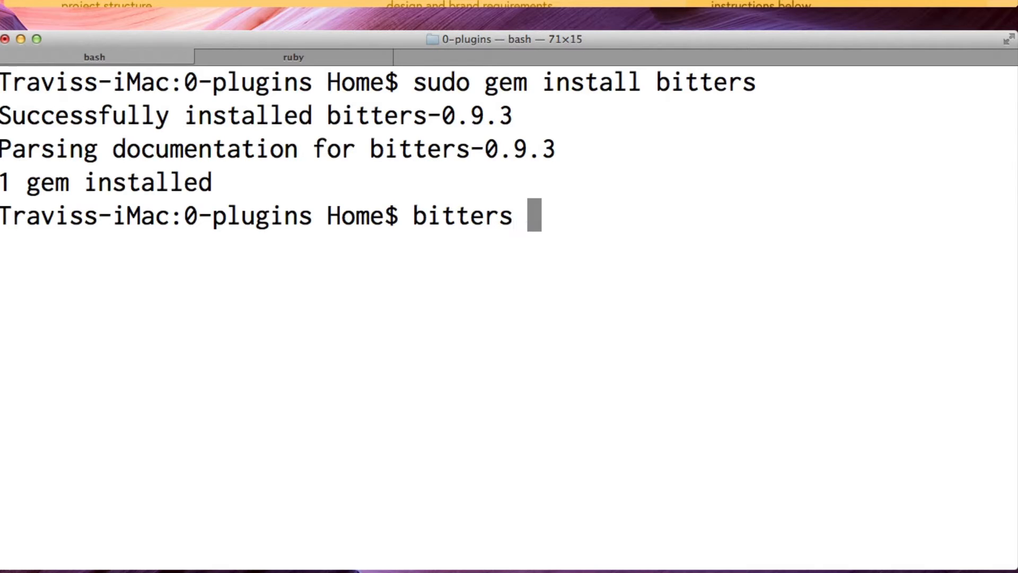
text(install)
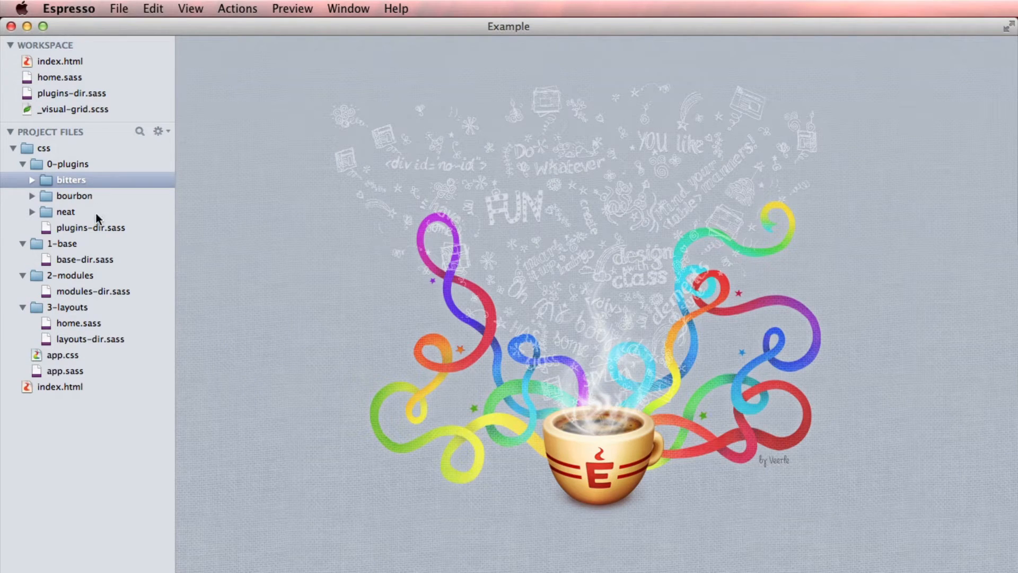
double_click(91, 227)
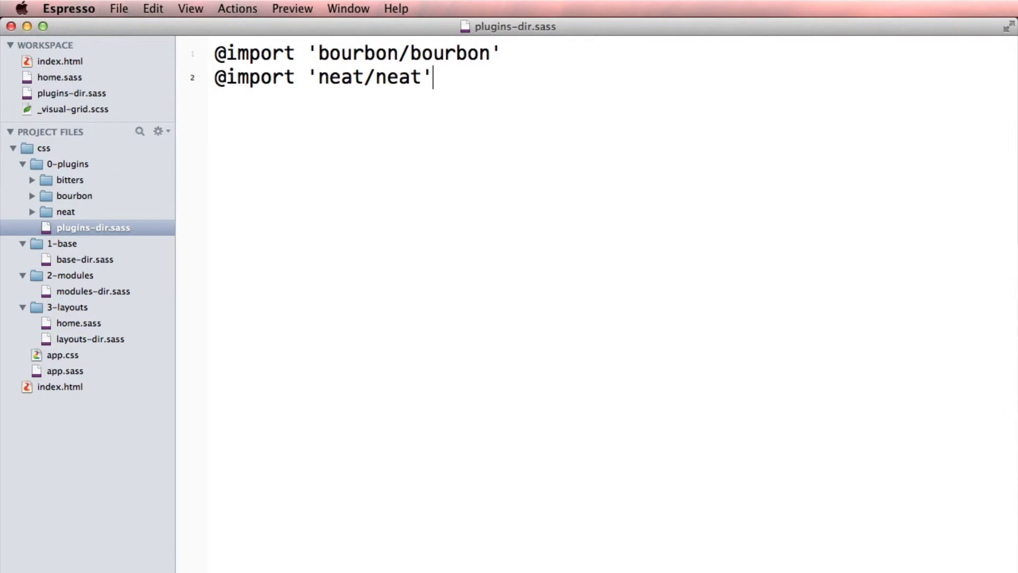
text(@)
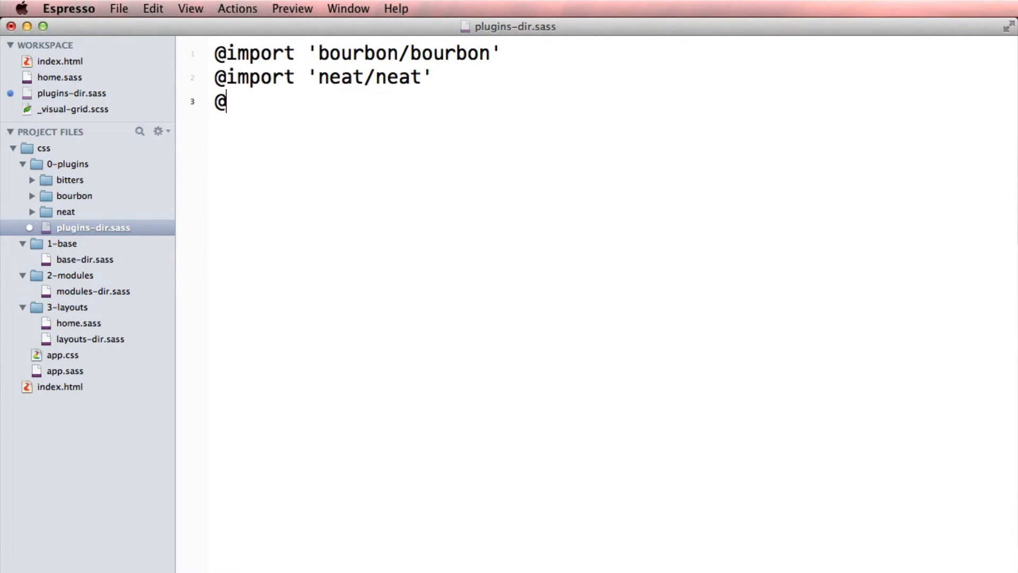
text(import)
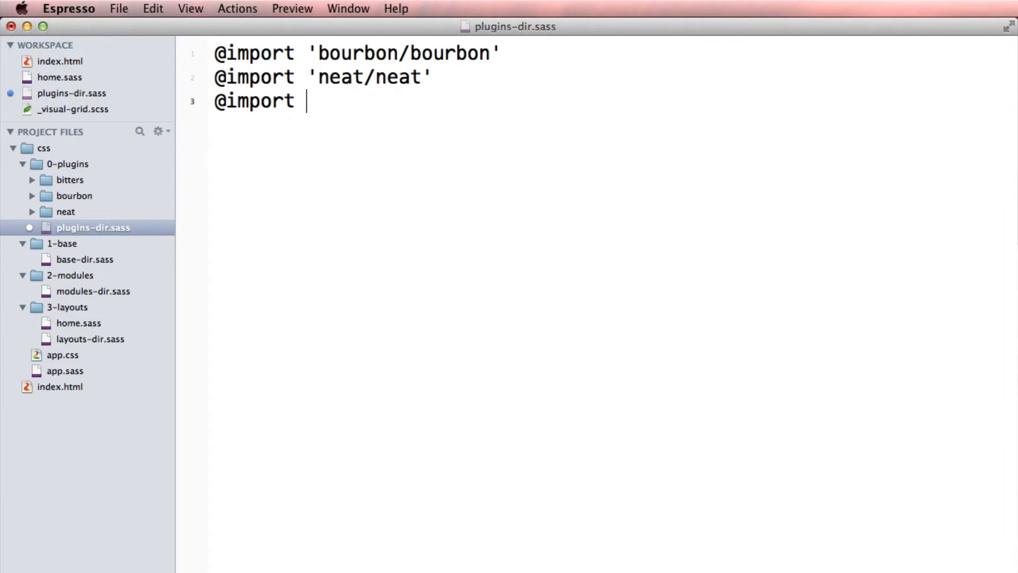
text('bi)
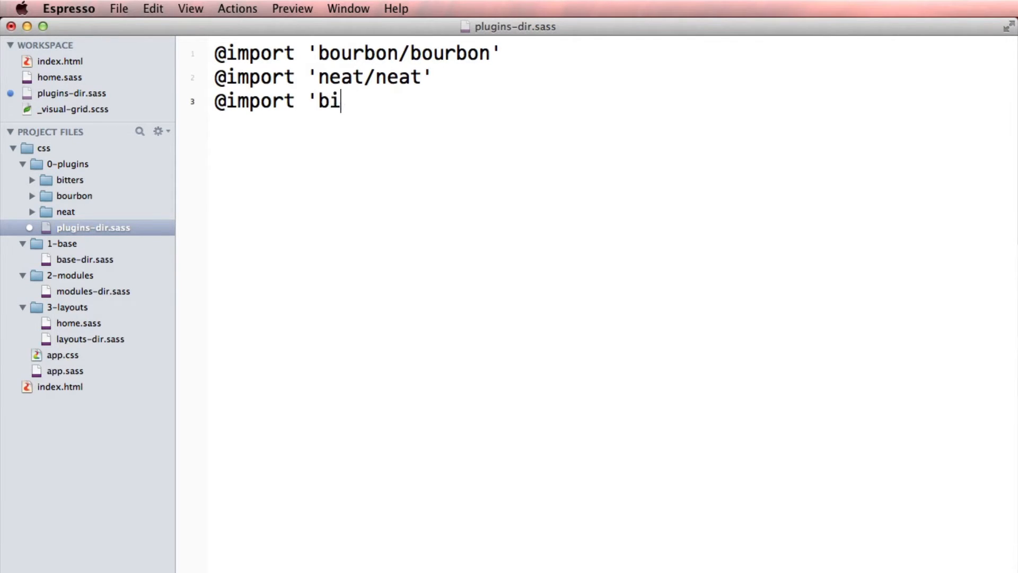
text(tters/b)
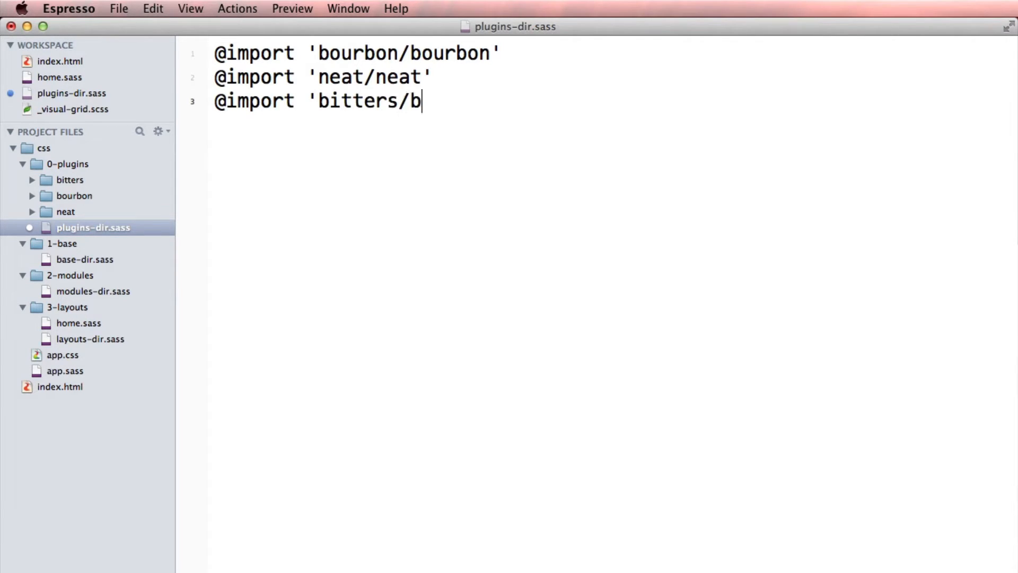
text(itters')
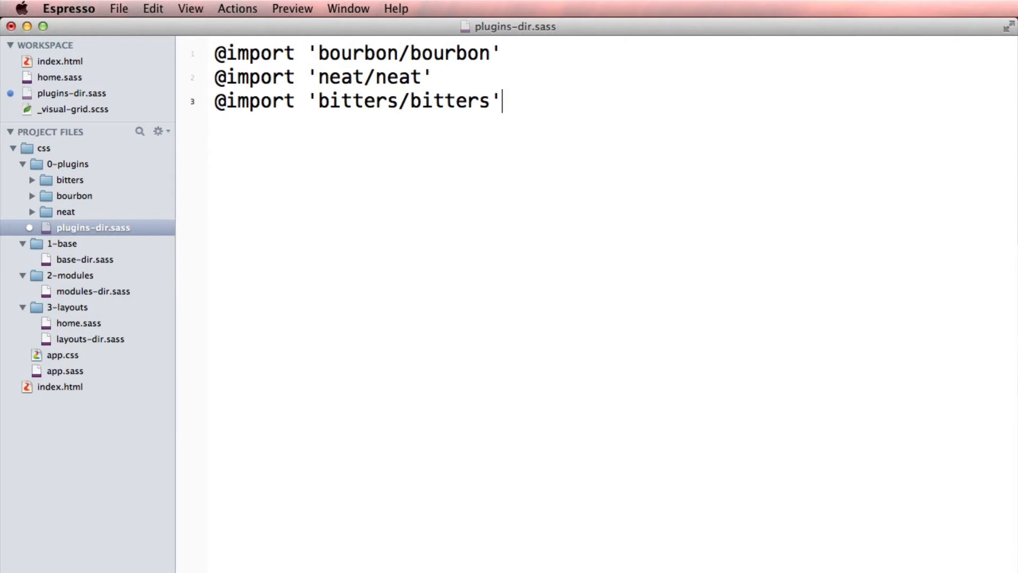
key(cmd+s)
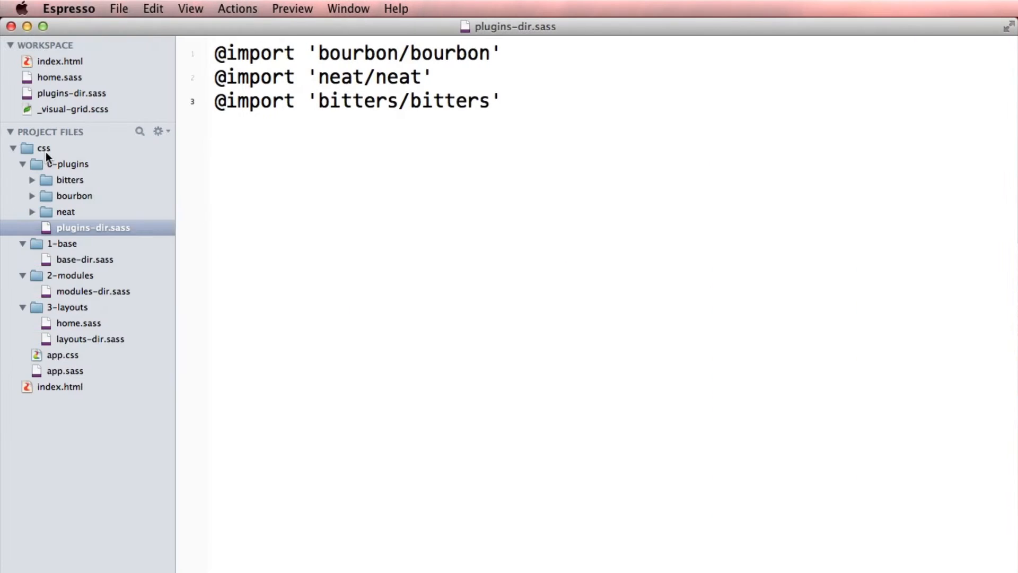
Step: Create noramalize.scss in 0-plugins with the normalize code, then return to plugins-dir.sass
right_click(67, 163)
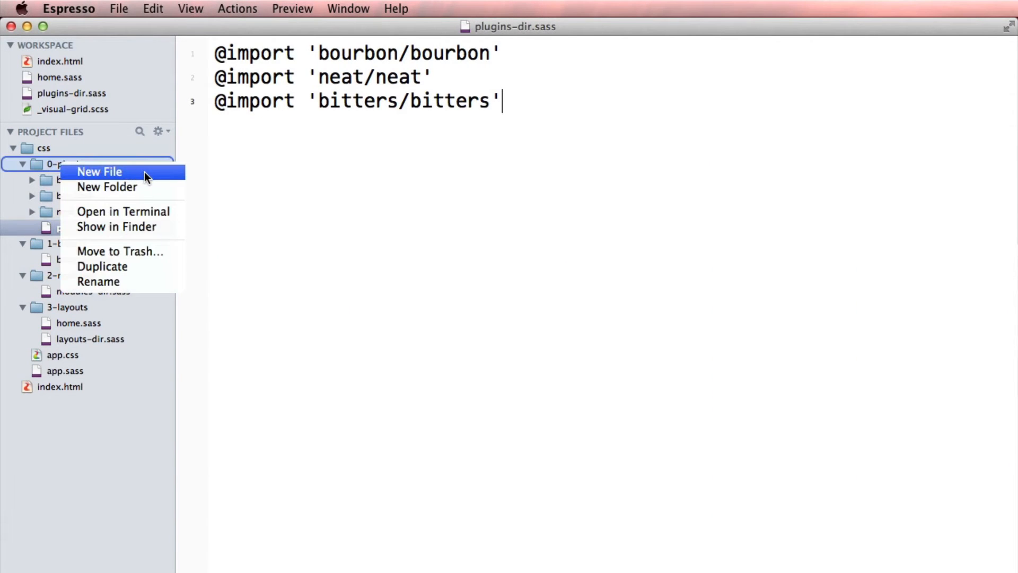
click(100, 172)
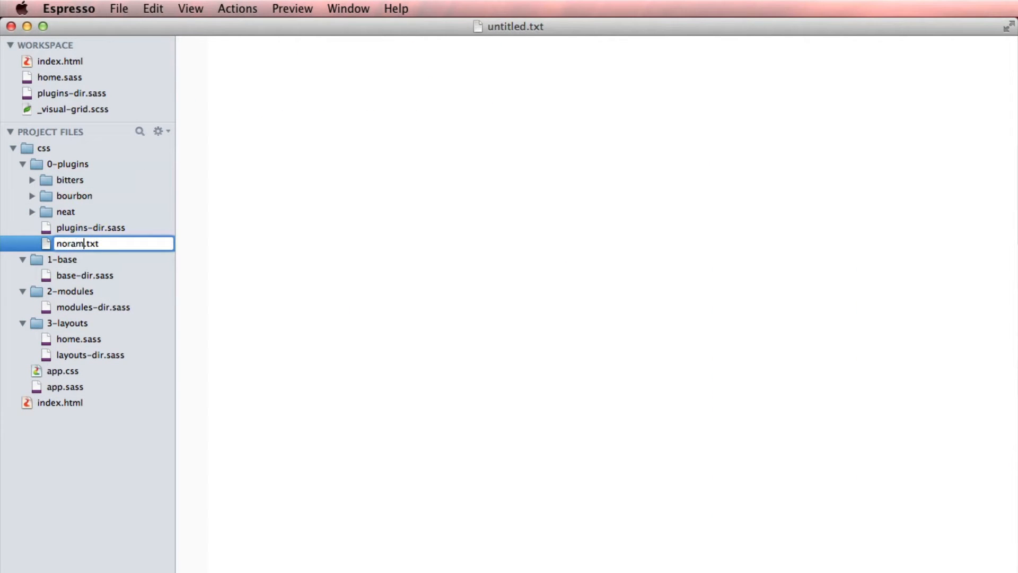
text(alize.scss)
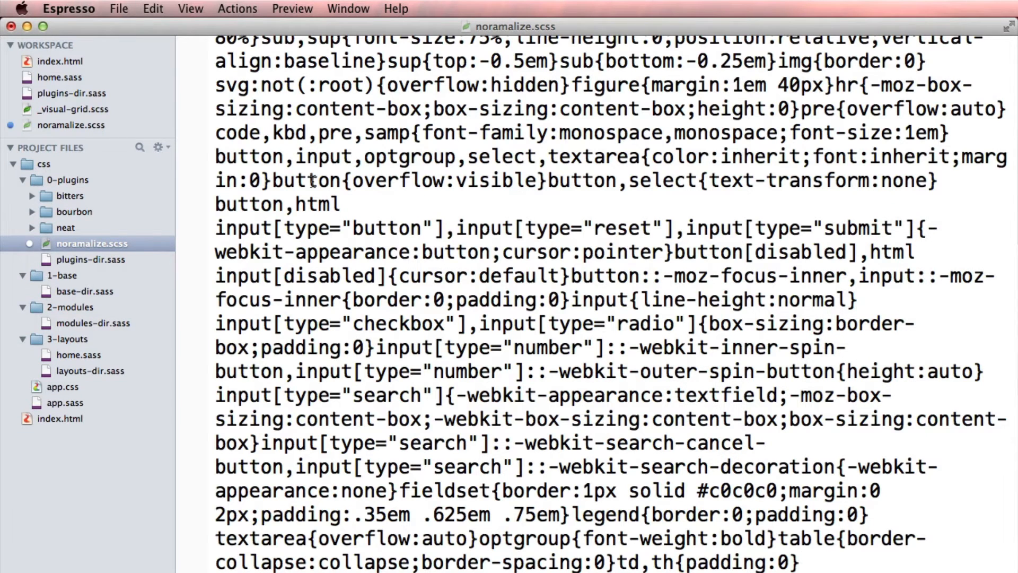
click(94, 259)
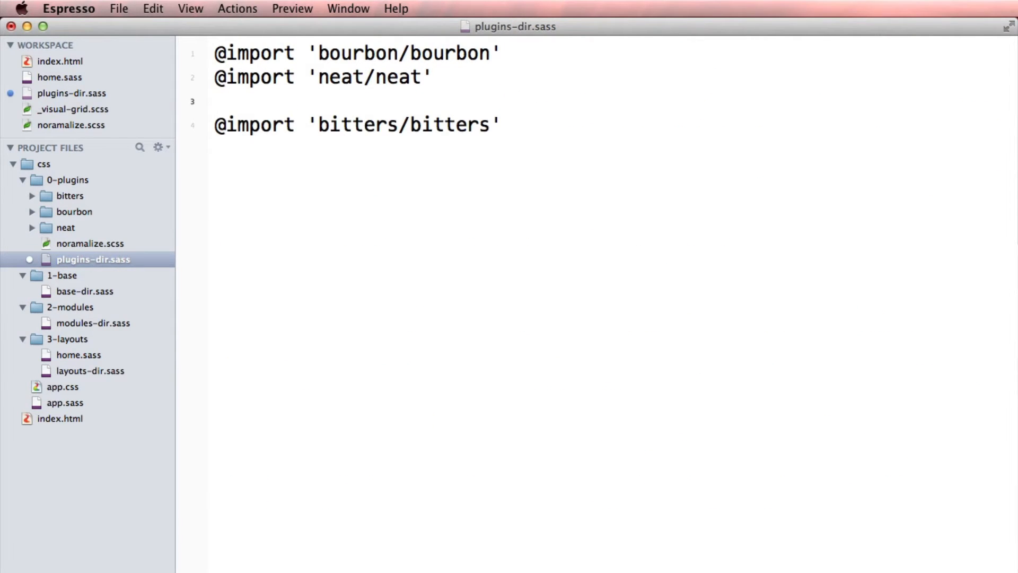
text(@import)
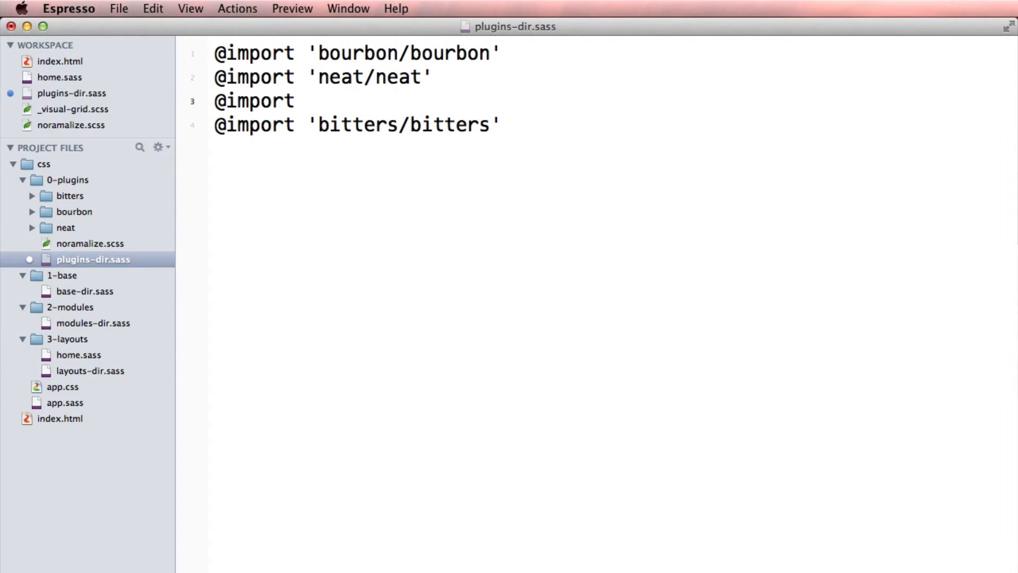
text('no)
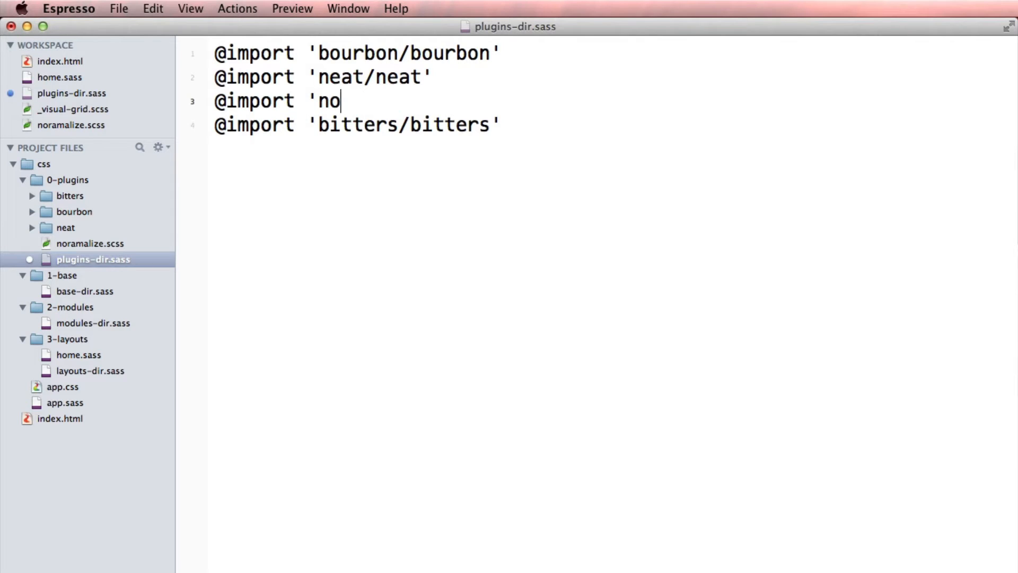
text(rmali)
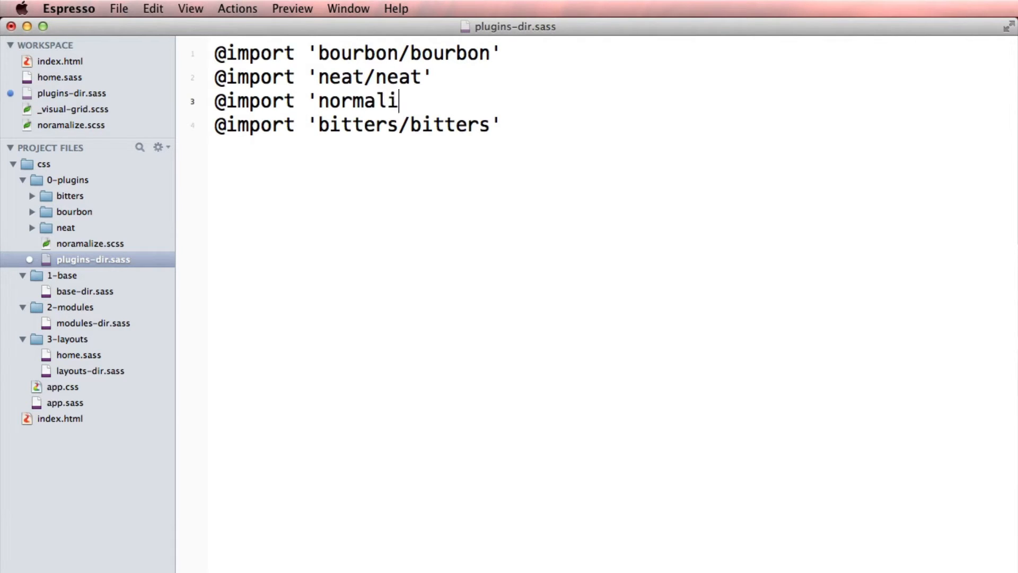
text(ze')
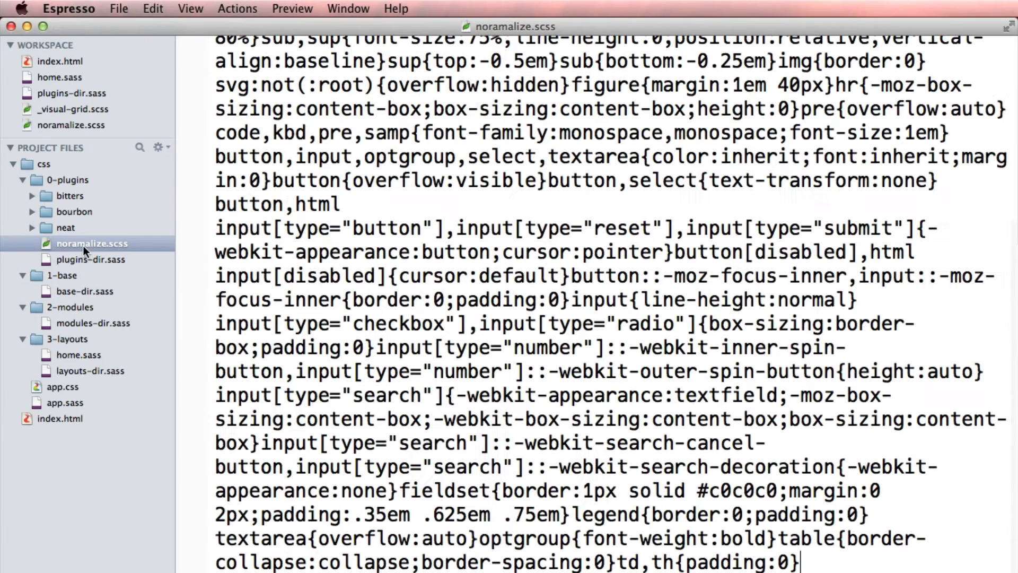
Step: Rename noramalize.scss to normalize.scss in the Project Files sidebar
double_click(92, 243)
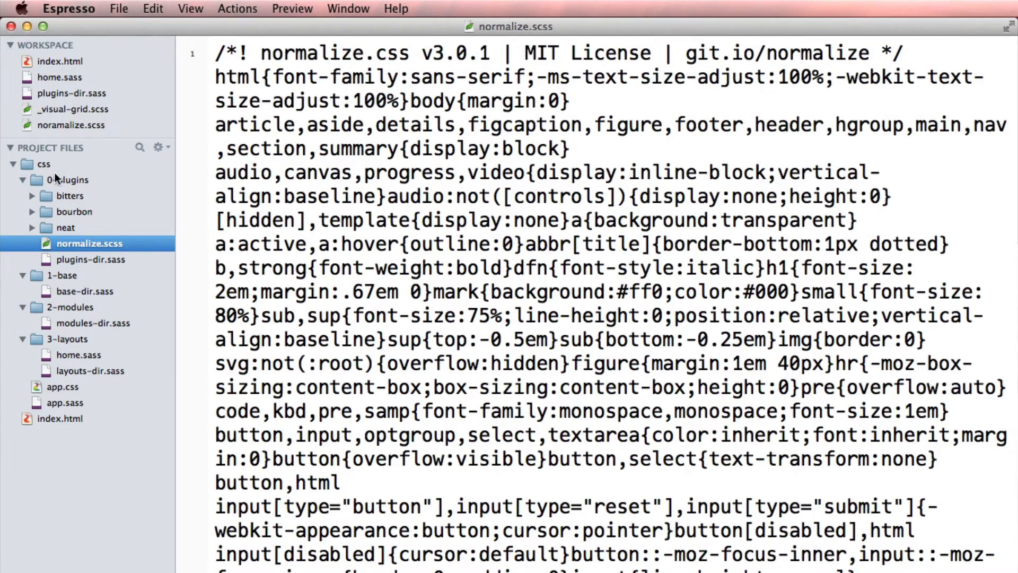
Step: Review app.css's compiled body:before lightblue gradient background-image rules
click(62, 386)
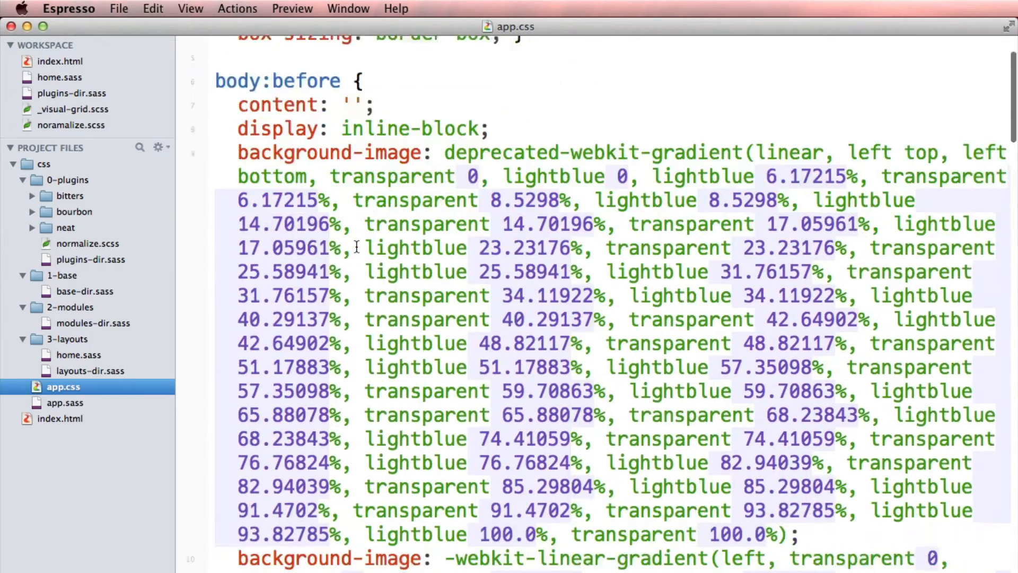
scroll(down, 3)
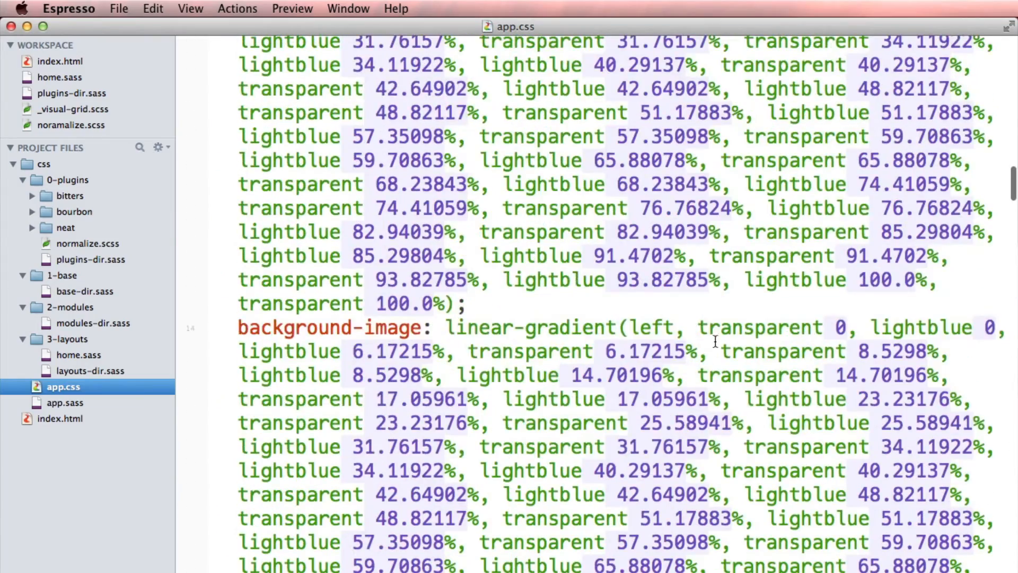
scroll(down, 3)
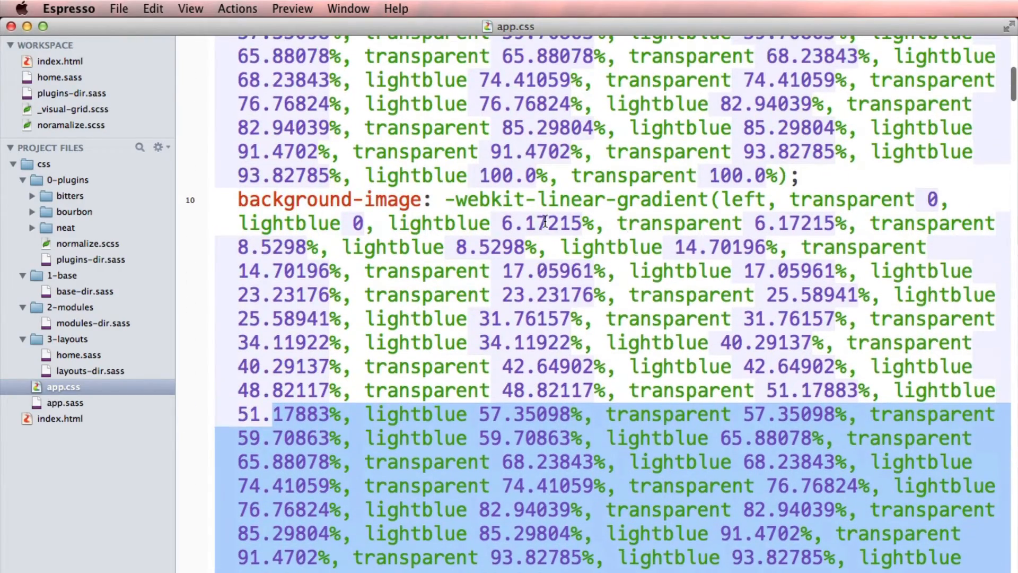
Step: Change $visual-grid from true to false in _visual-grid.scss
click(75, 108)
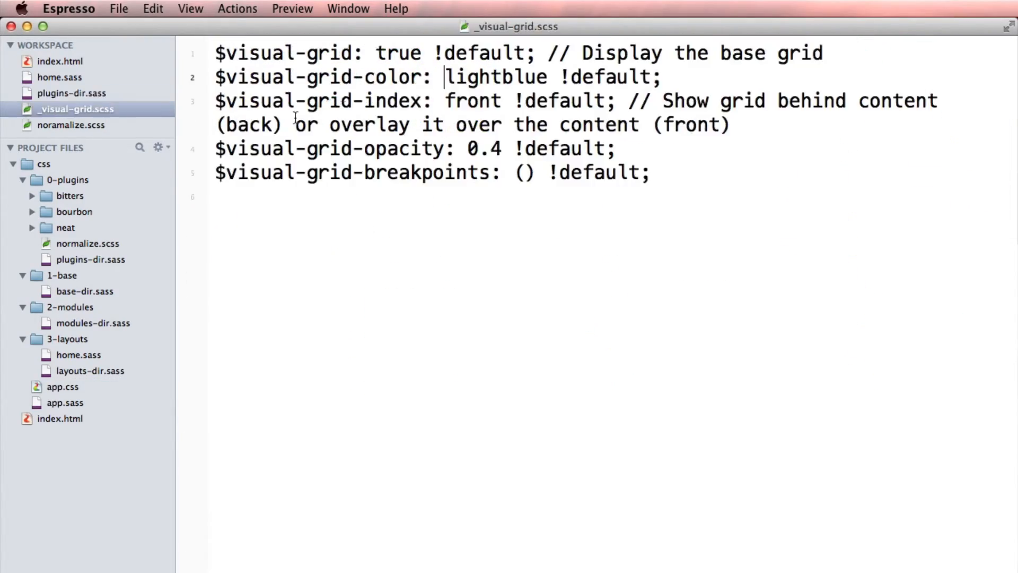
double_click(398, 53)
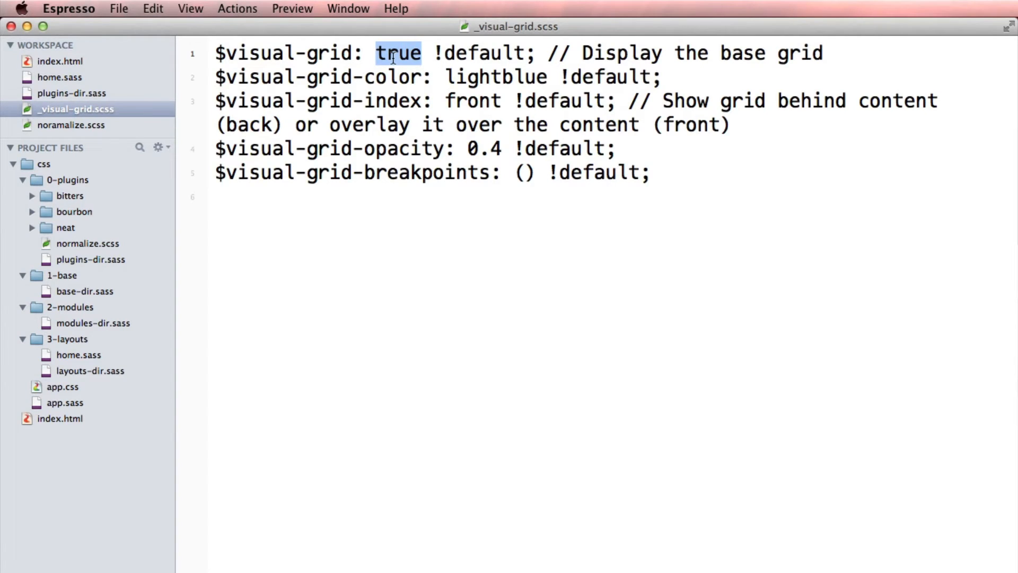
text(false)
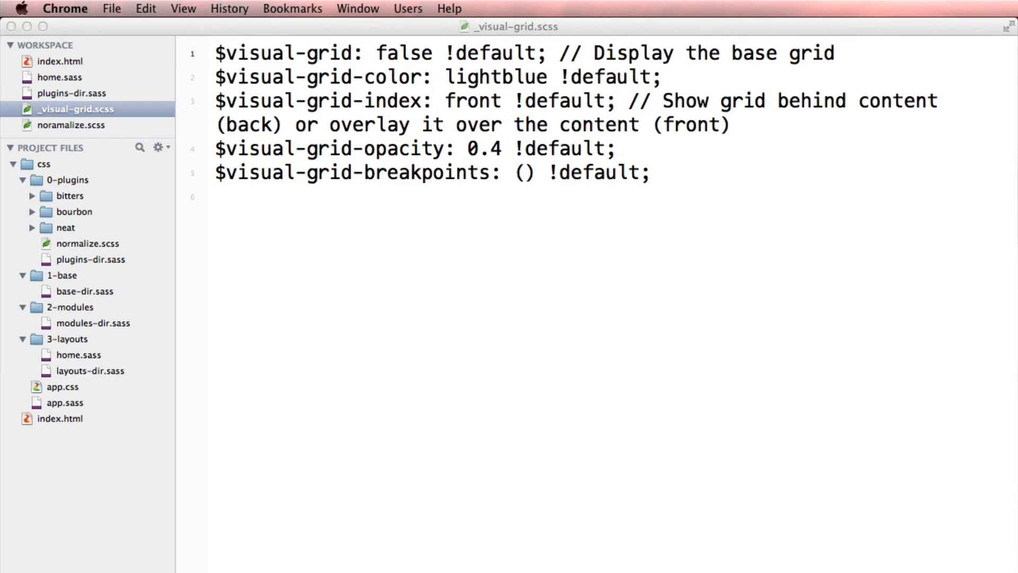
mouse_move(740, 262)
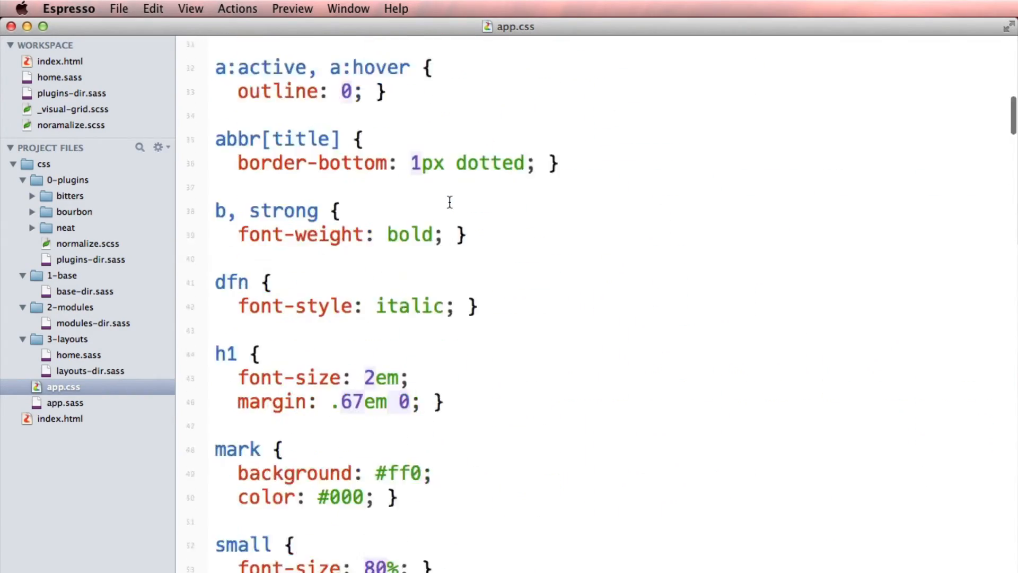
Step: Check the plugins-dir.sass imports and scroll through app.css's compiled element styles
scroll(down, 3)
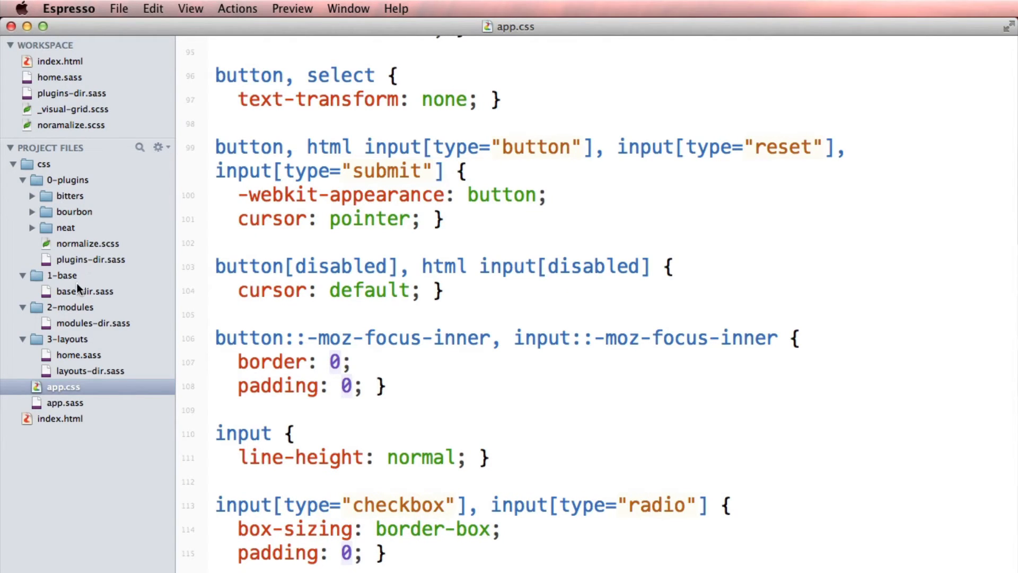
mouse_move(77, 254)
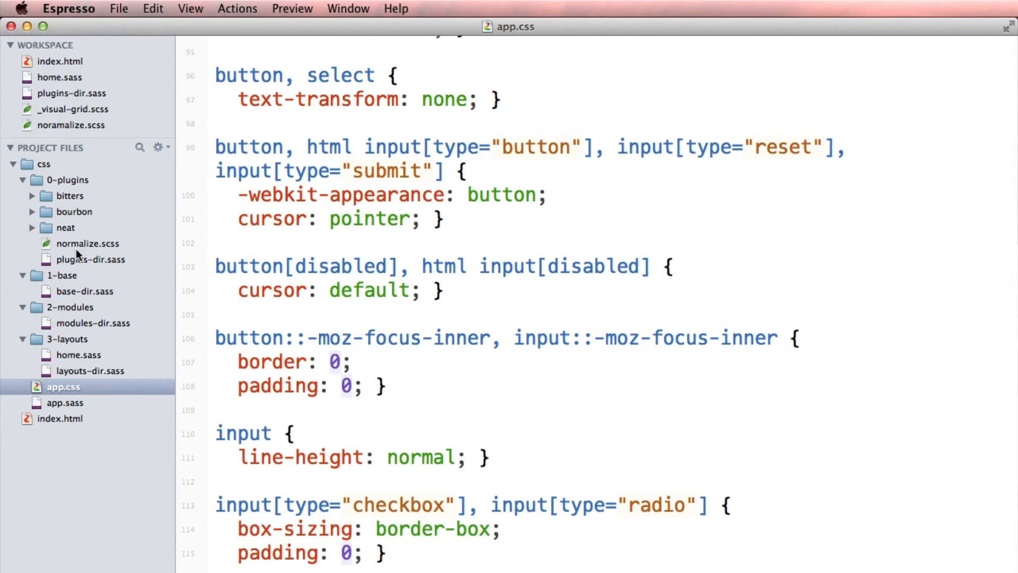
click(94, 259)
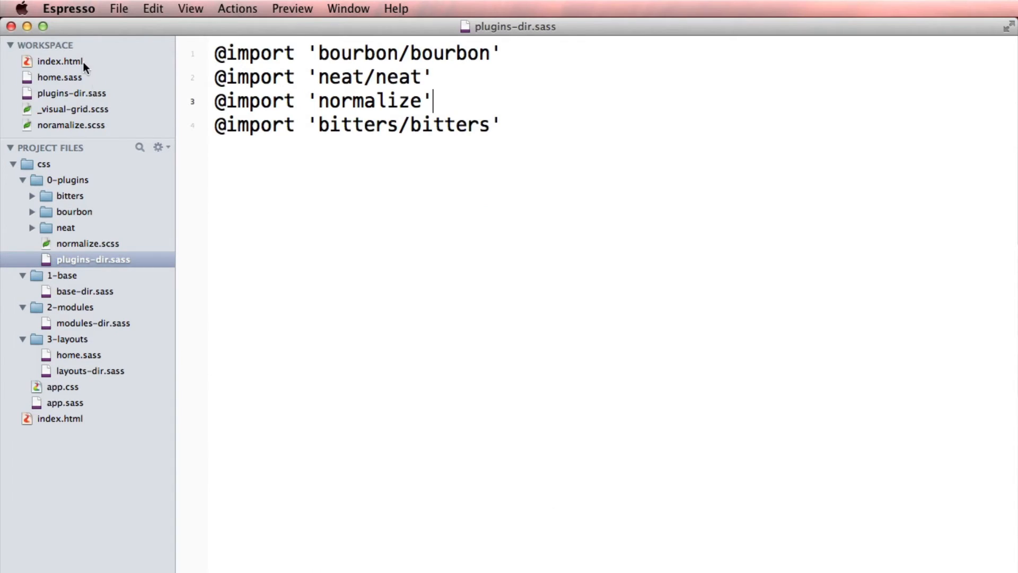
click(62, 386)
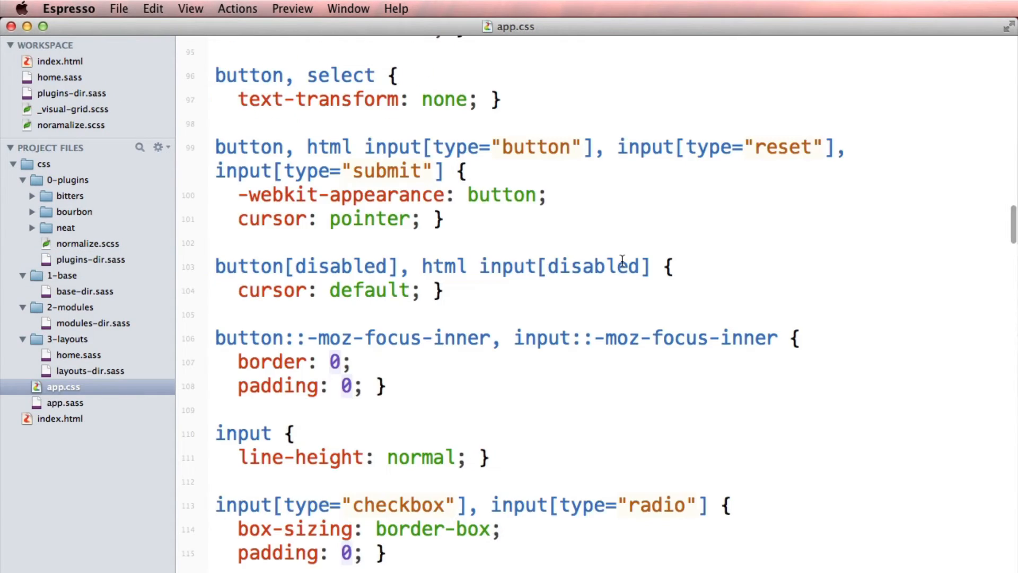
scroll(down, 3)
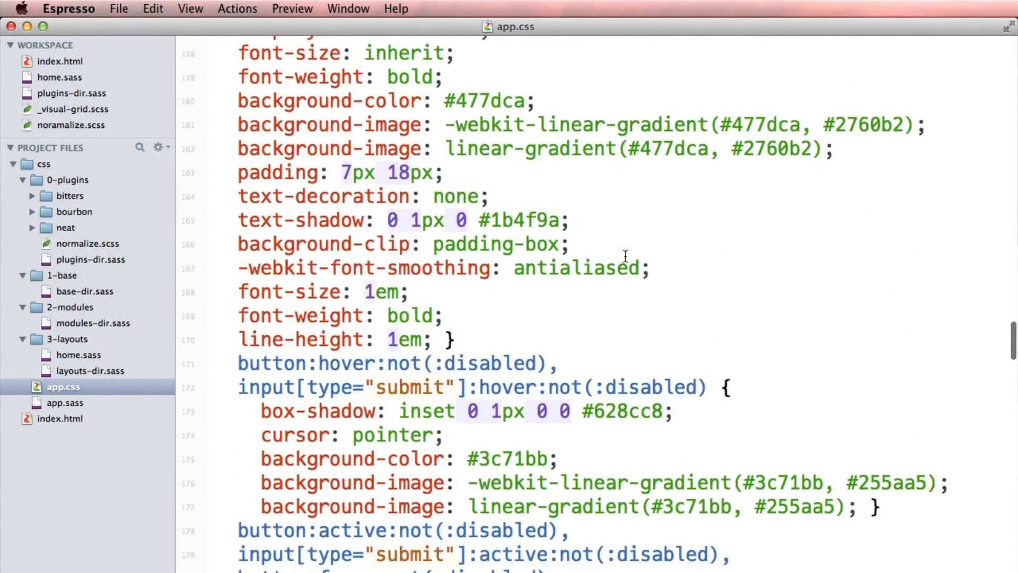
scroll(down, 3)
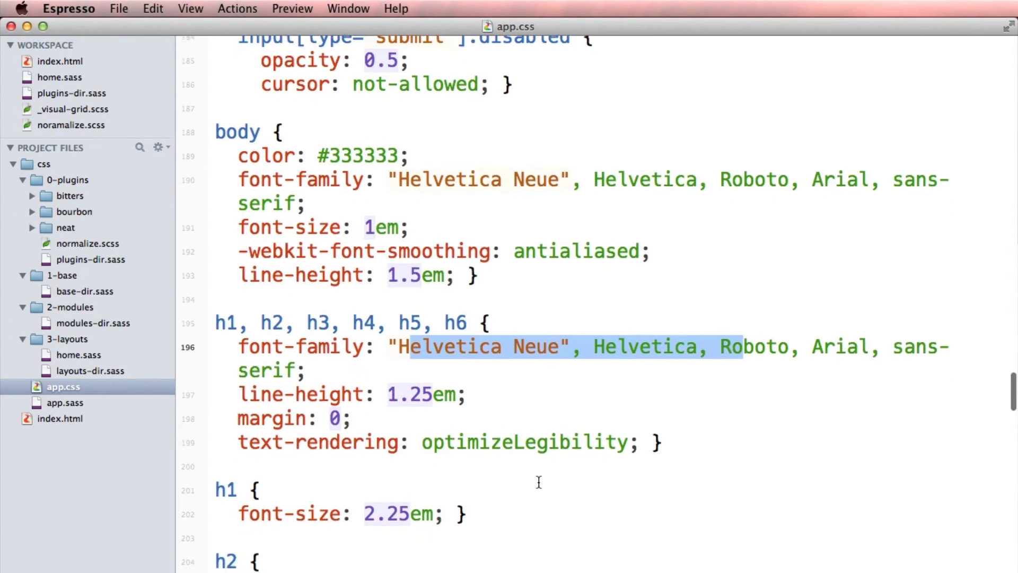
scroll(down, 3)
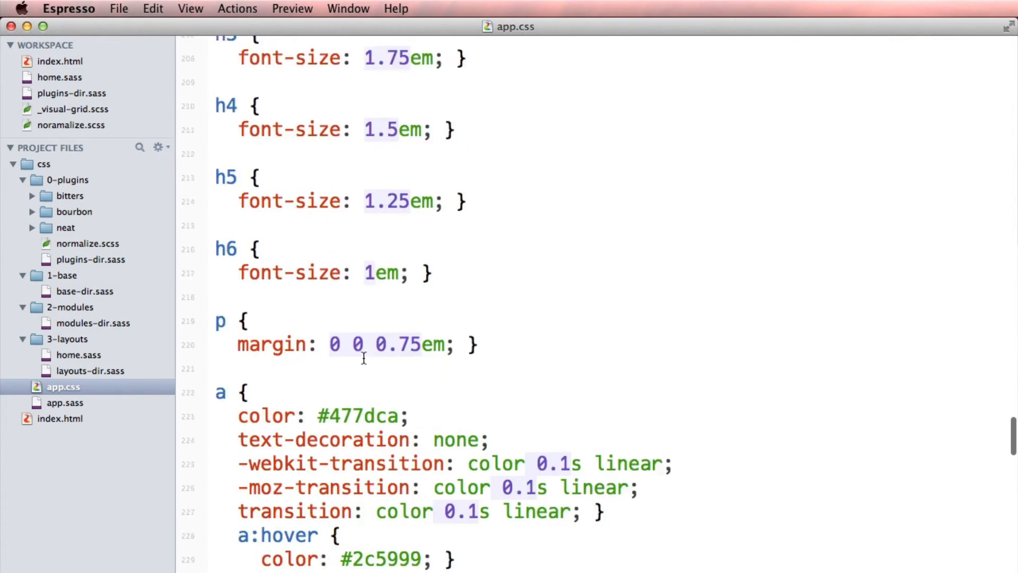
scroll(down, 3)
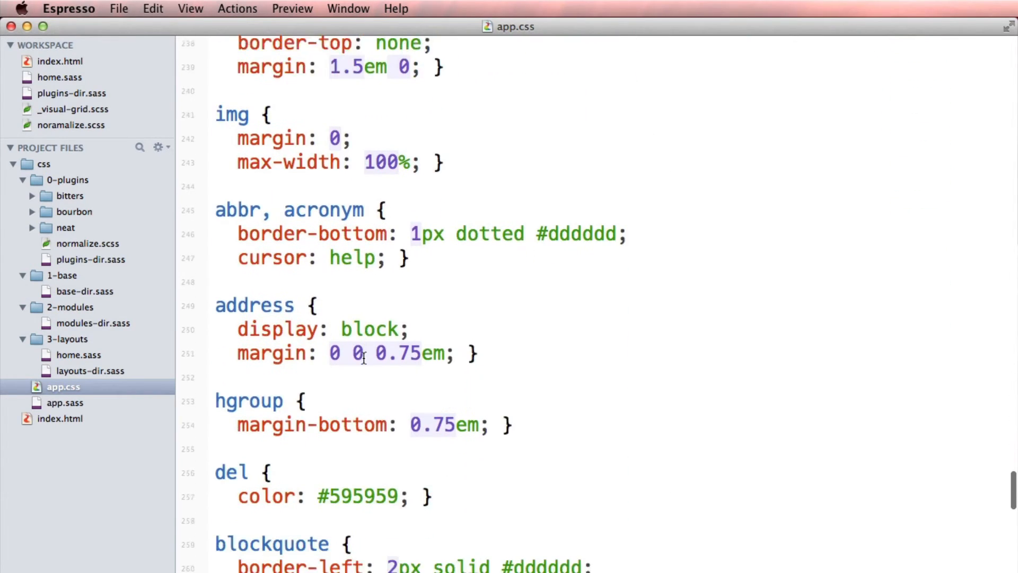
scroll(down, 3)
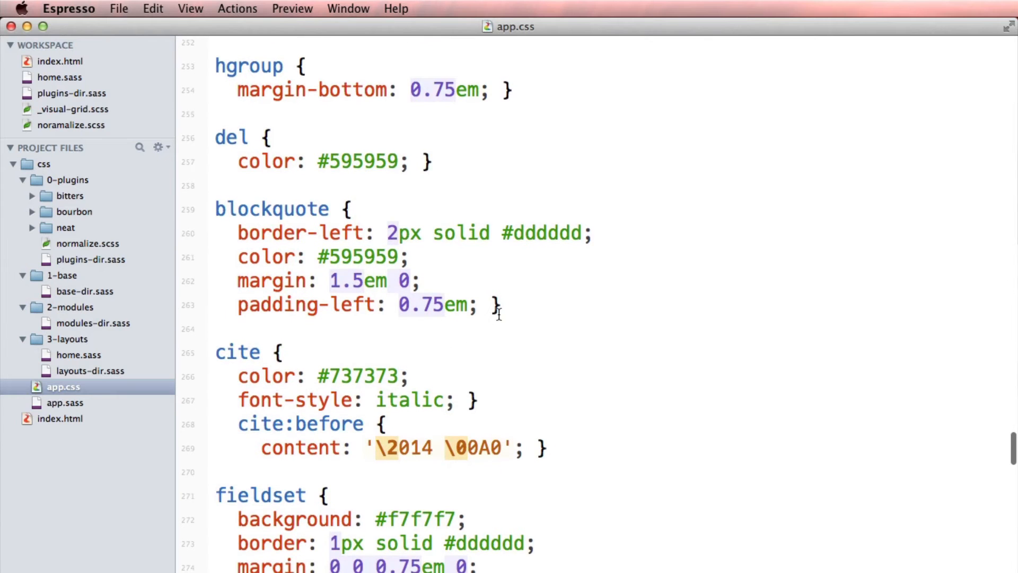
Step: Select the blockquote rule in app.css and continue reviewing the compiled CSS
drag(216, 209, 499, 306)
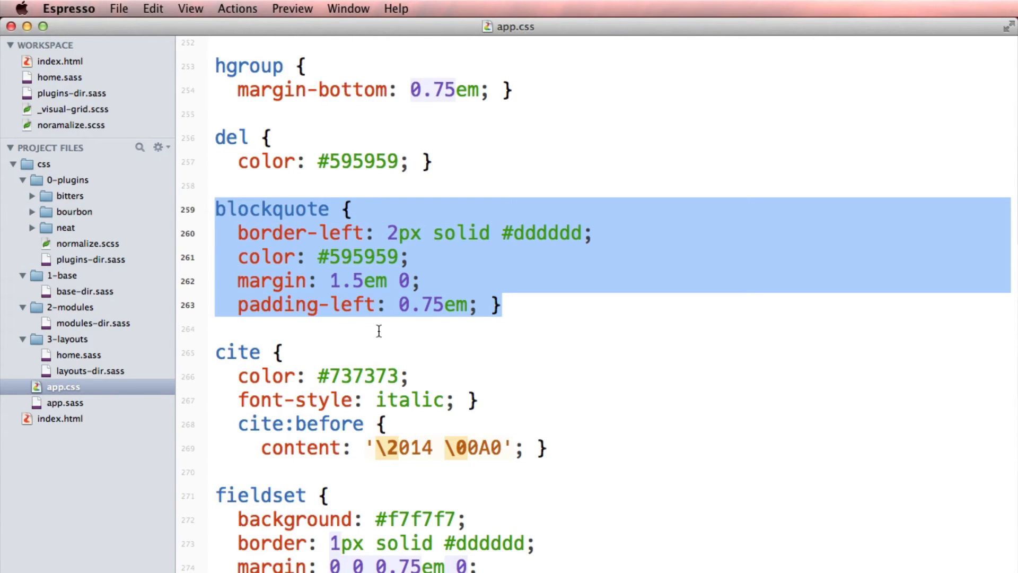
scroll(down, 3)
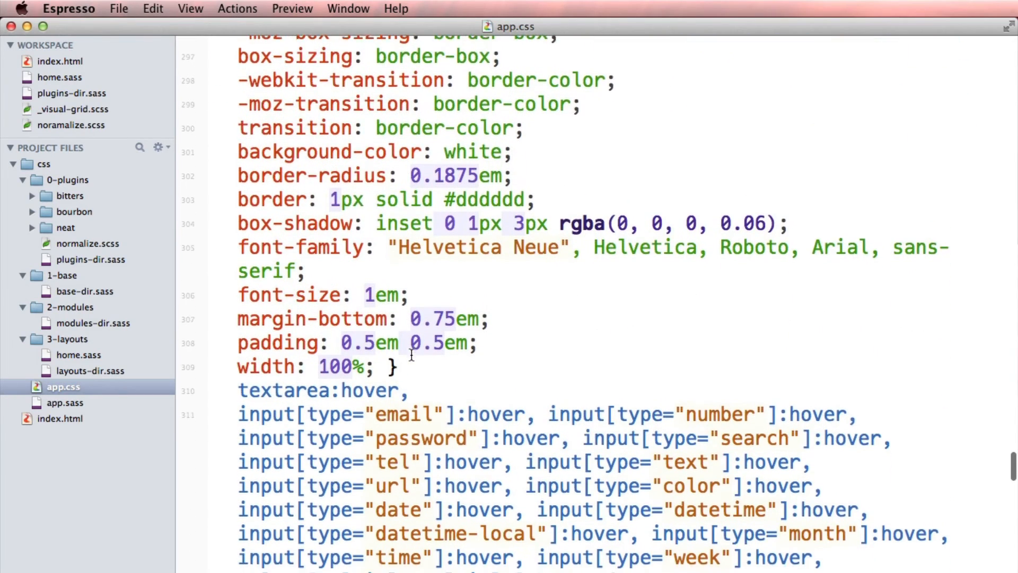
scroll(down, 3)
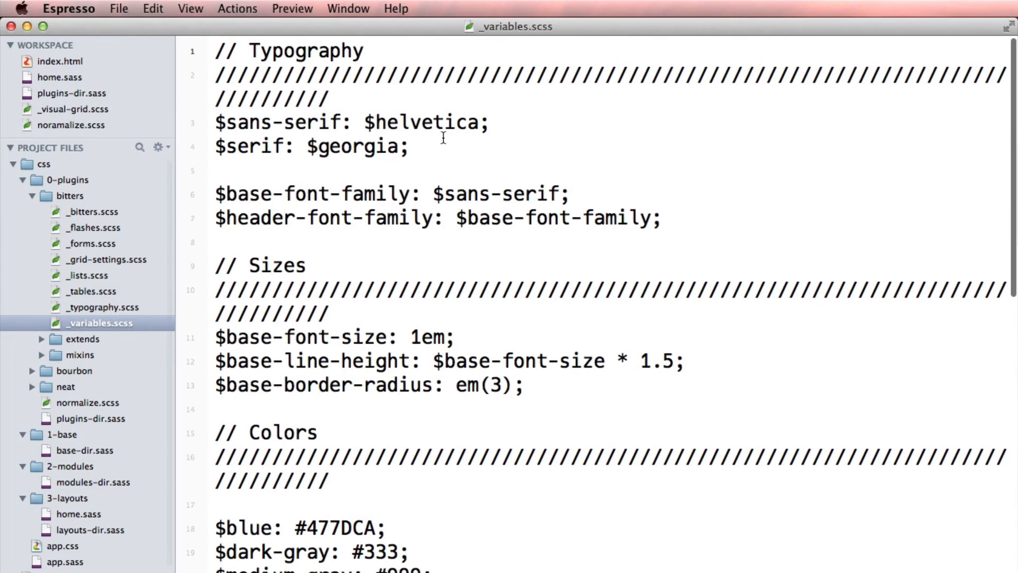
Step: Set $sans-serif to $monospace instead of $helvetica in _variables.scss and check the page
double_click(427, 123)
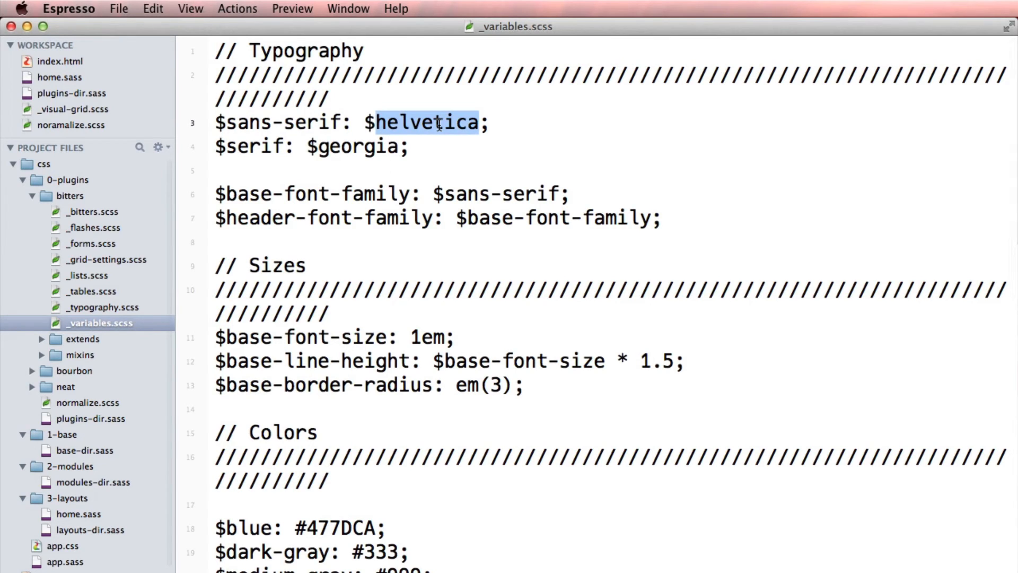
text($mono)
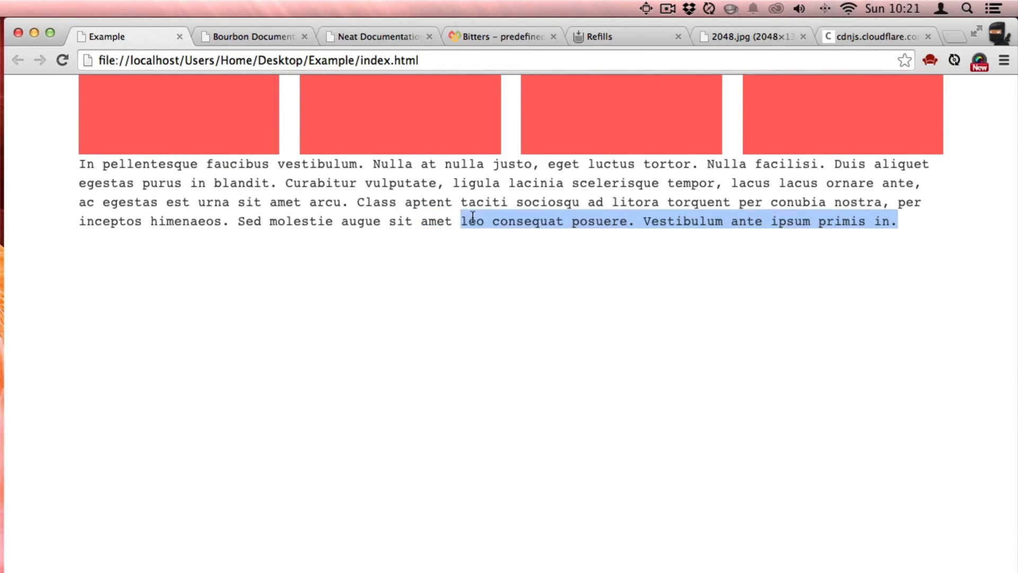
click(180, 379)
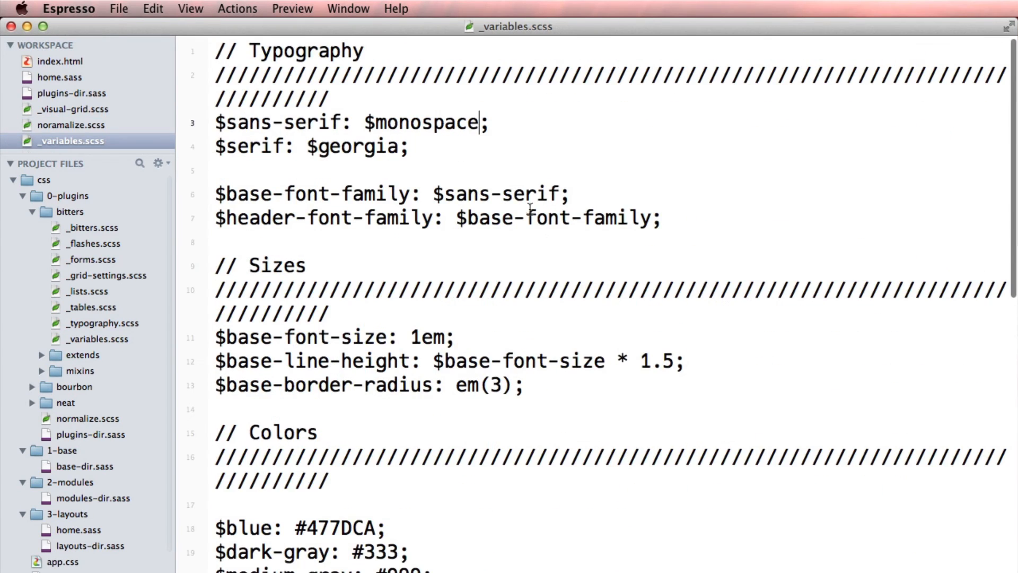
scroll(down, 3)
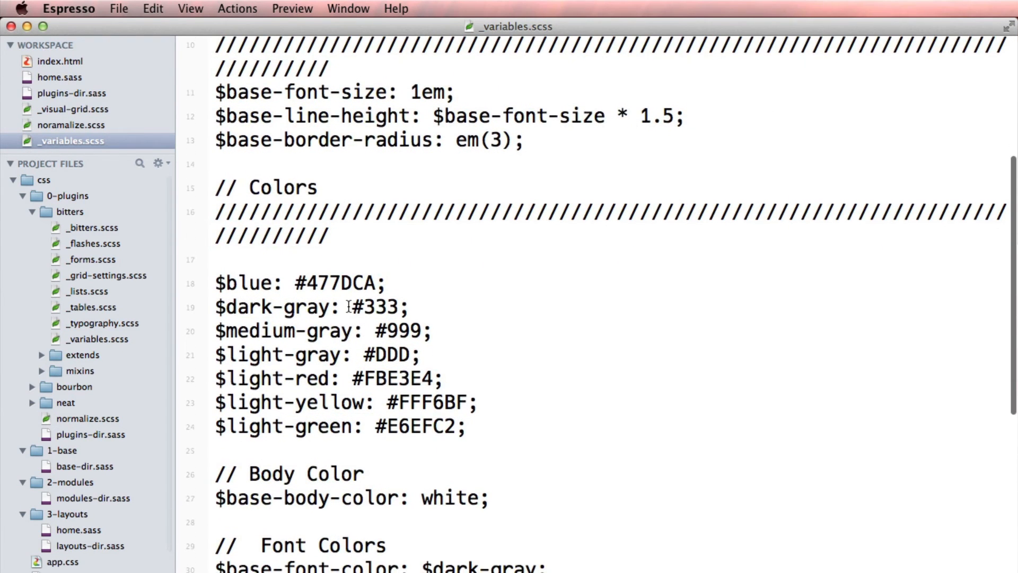
scroll(down, 3)
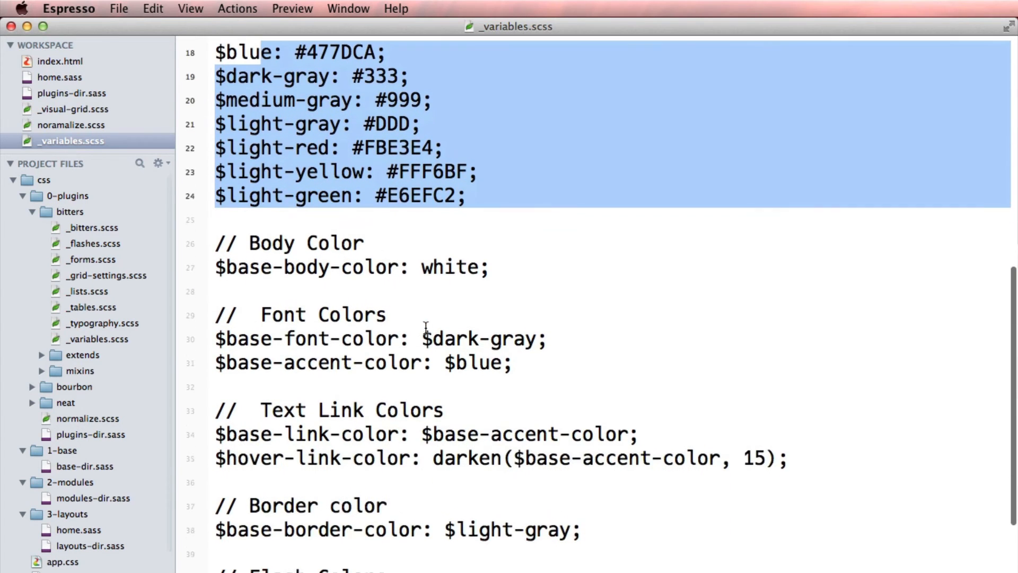
scroll(down, 3)
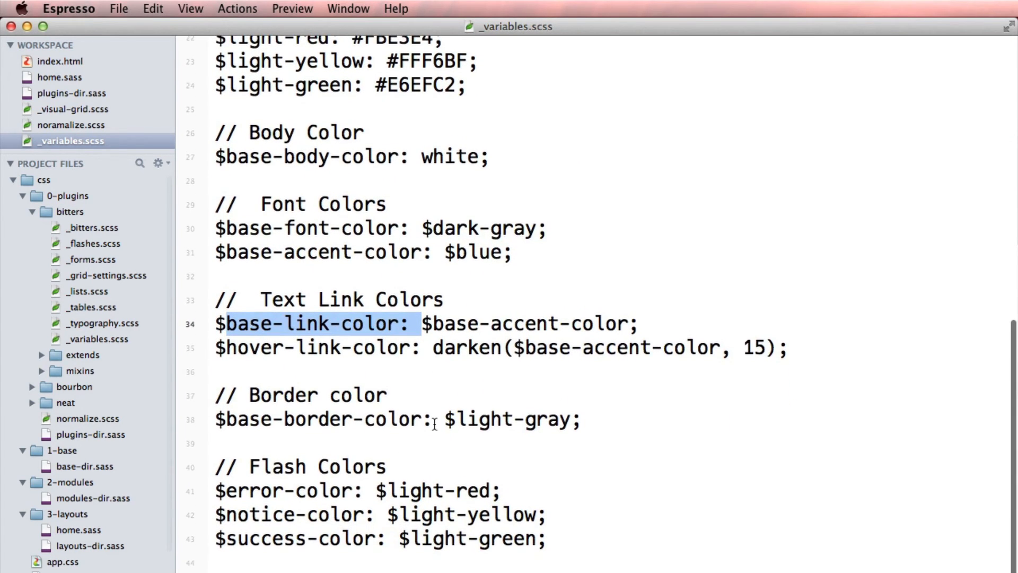
scroll(up, 3)
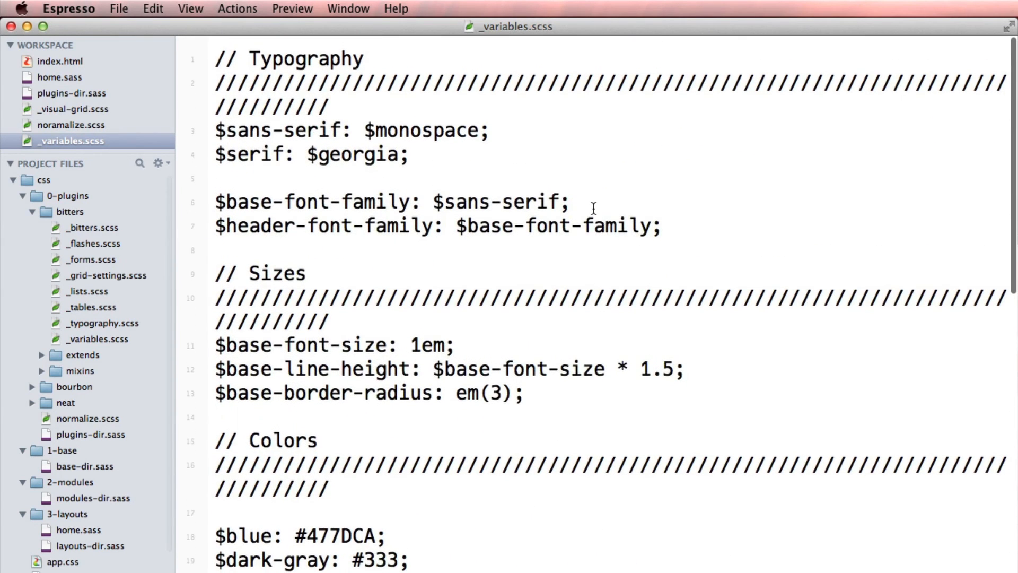
scroll(down, 3)
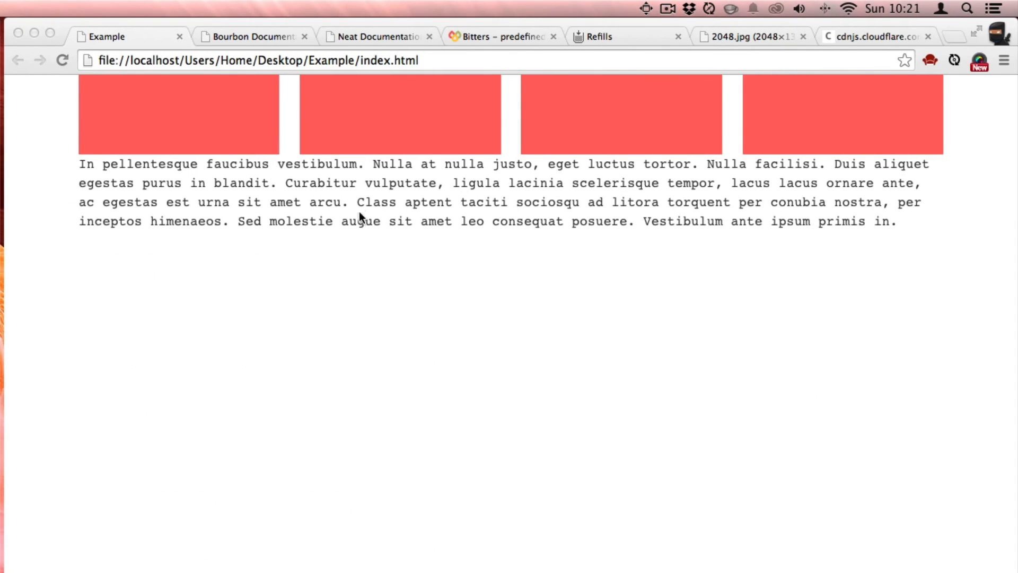
Step: Switch Chrome to the Bitters example tab and scroll through its heading and list samples
click(499, 36)
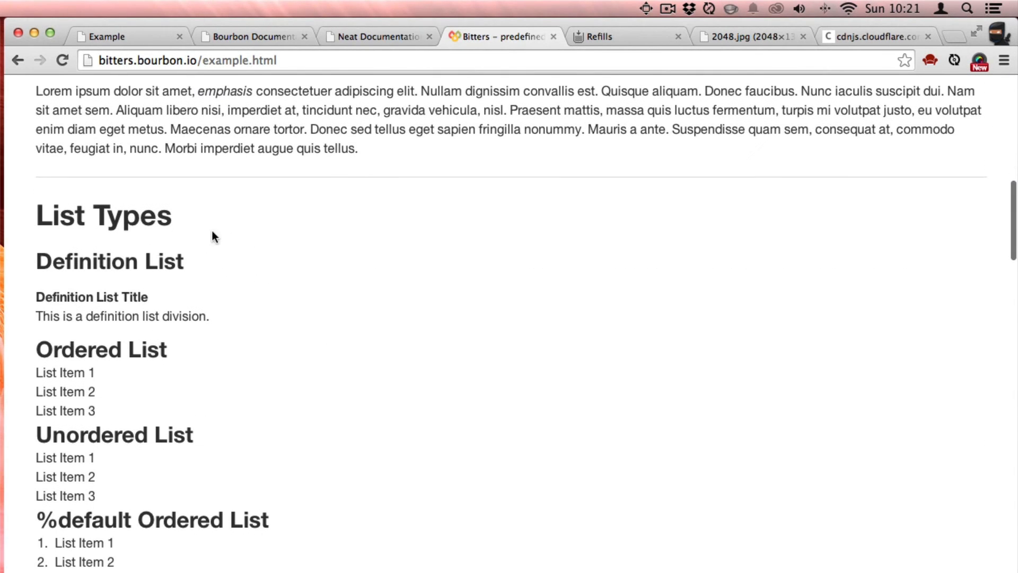
scroll(down, 3)
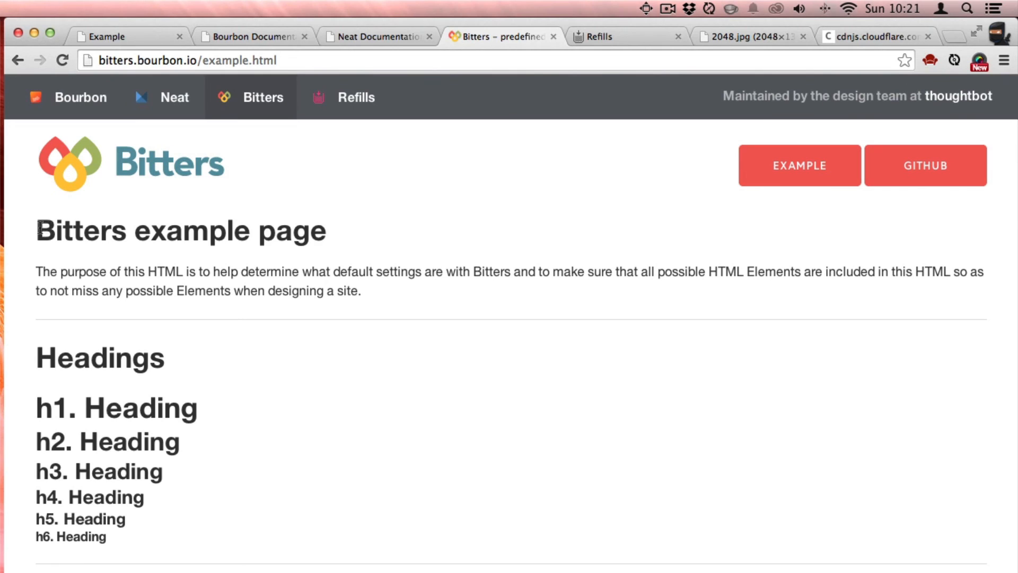
scroll(down, 3)
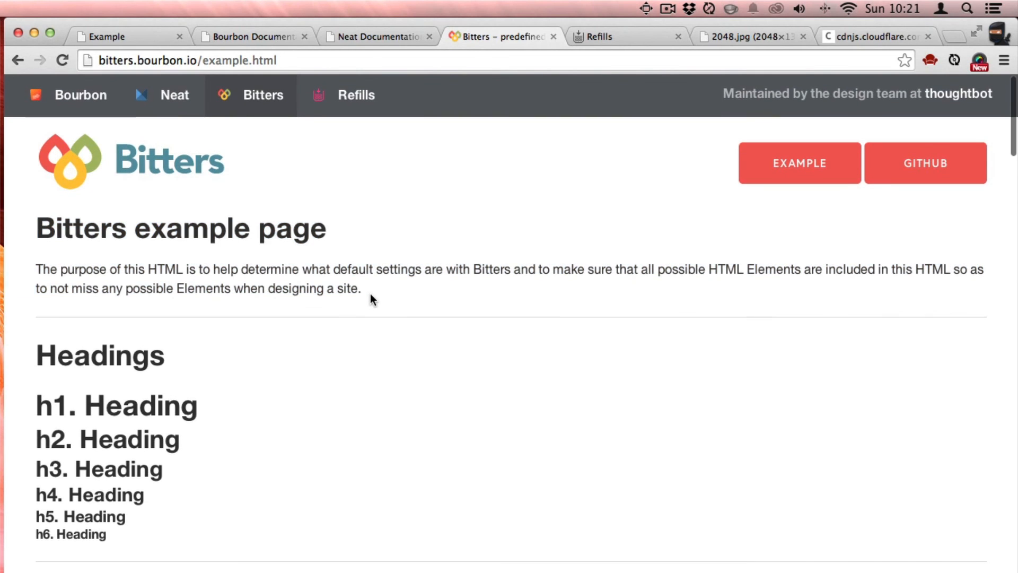